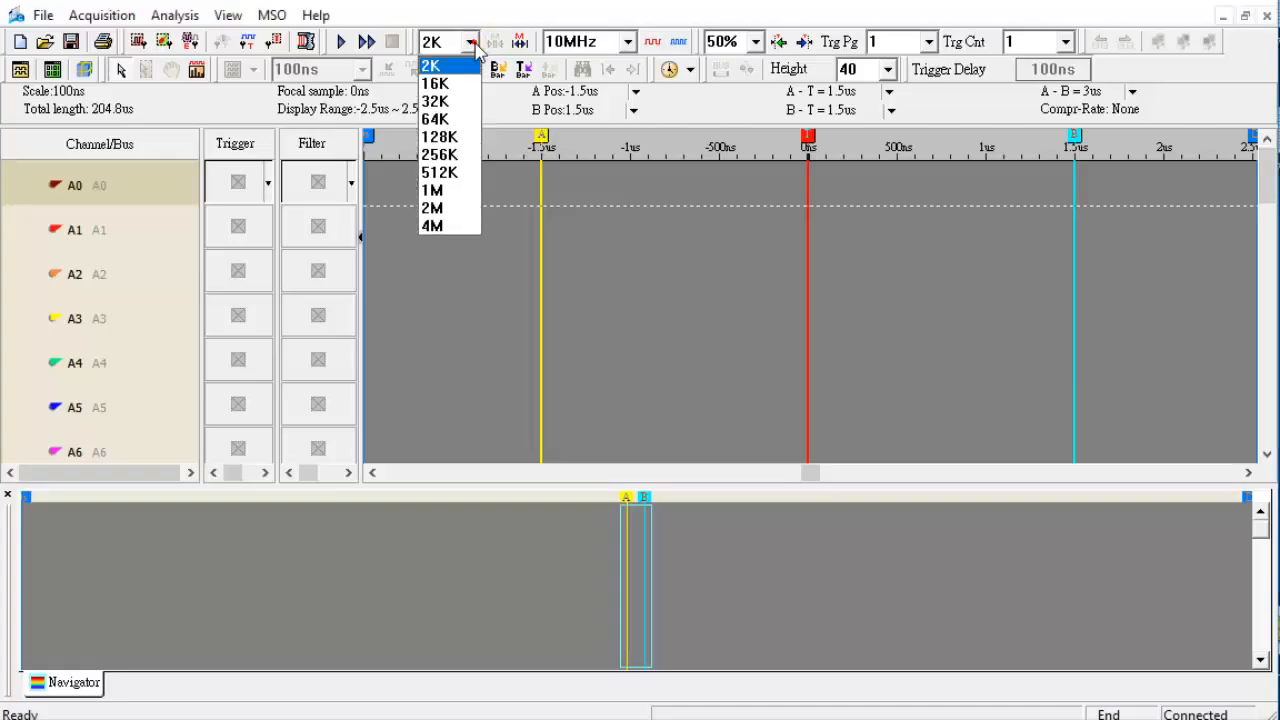
Set 32K memory depth, keep 10MHz sample rate, and choose 10% trigger position.
click(432, 100)
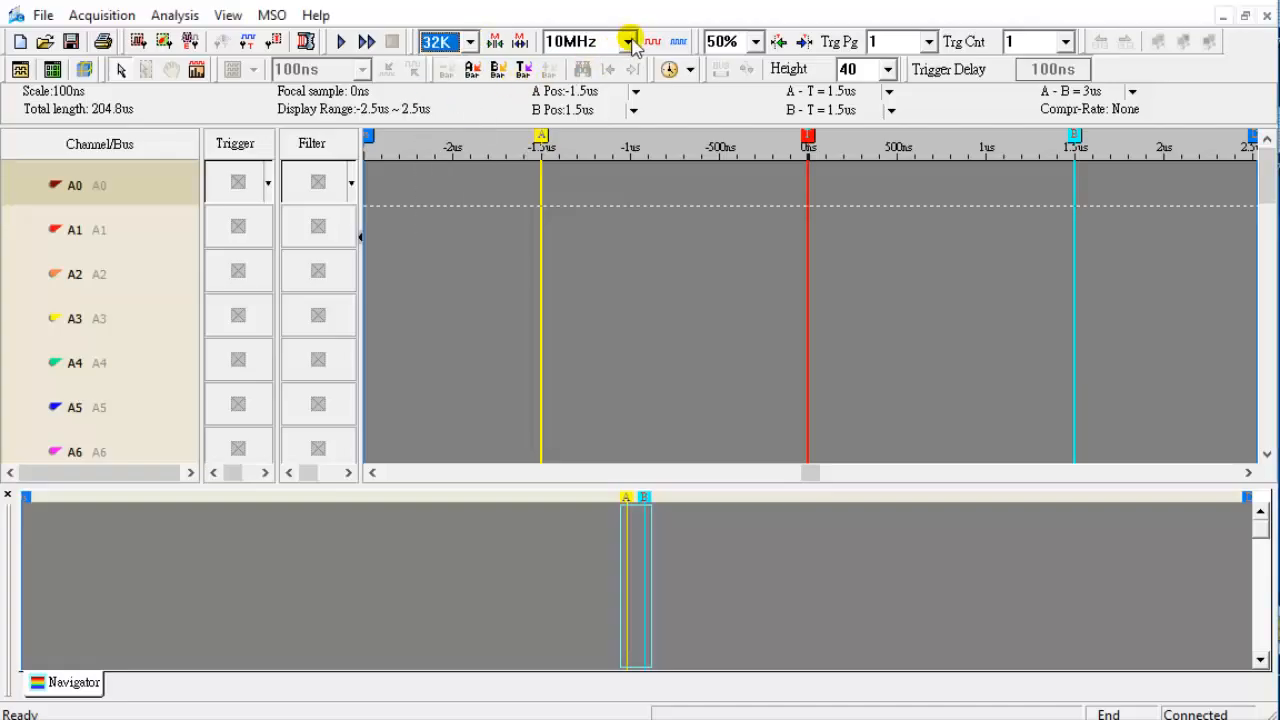
click(628, 38)
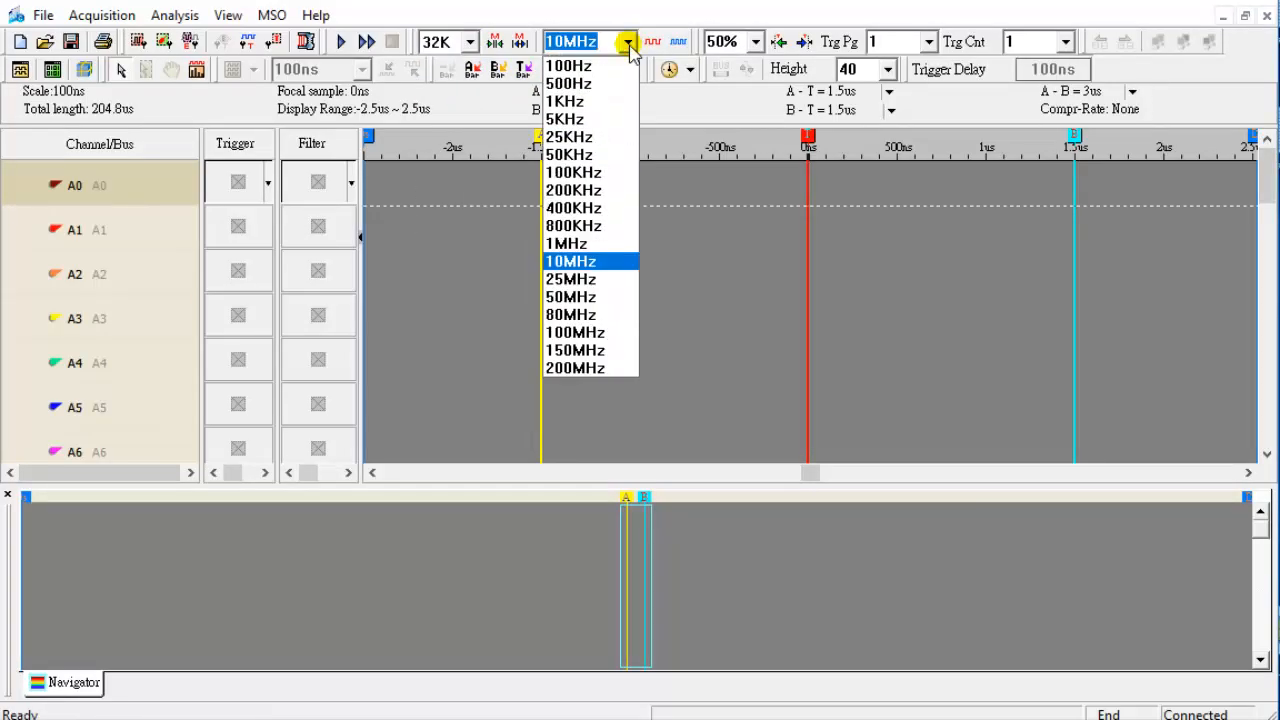
click(588, 260)
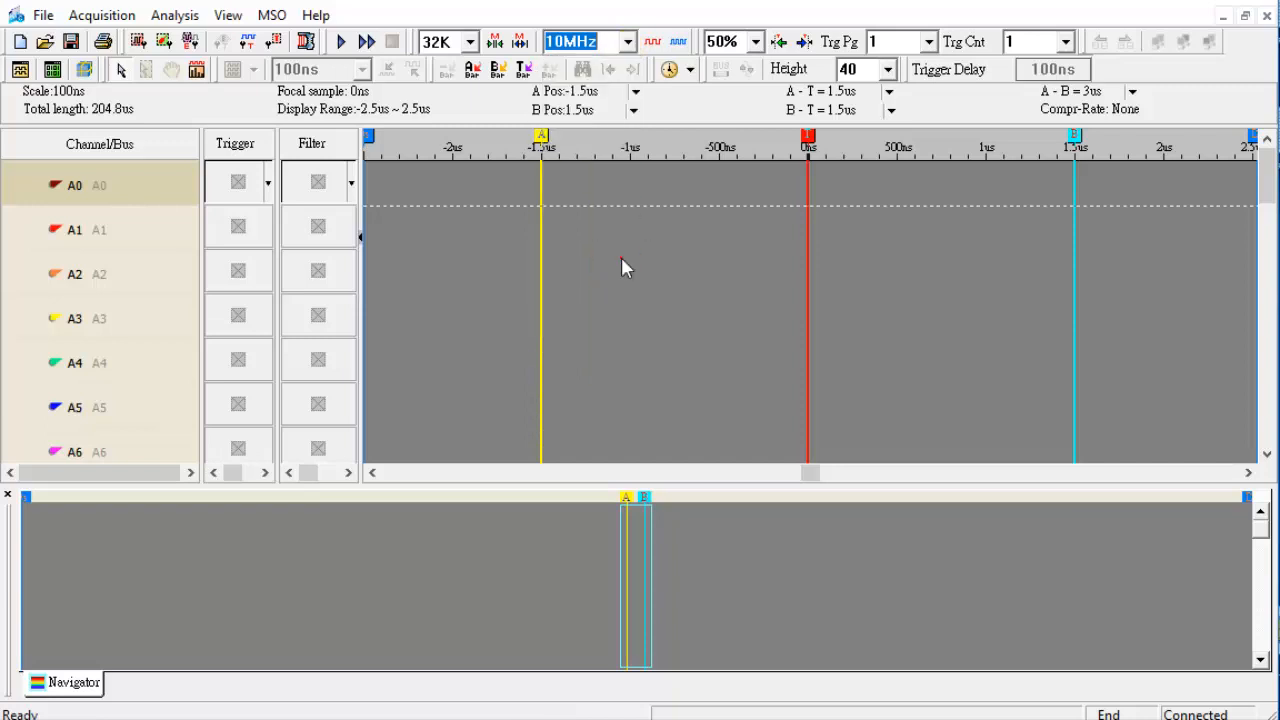
click(756, 40)
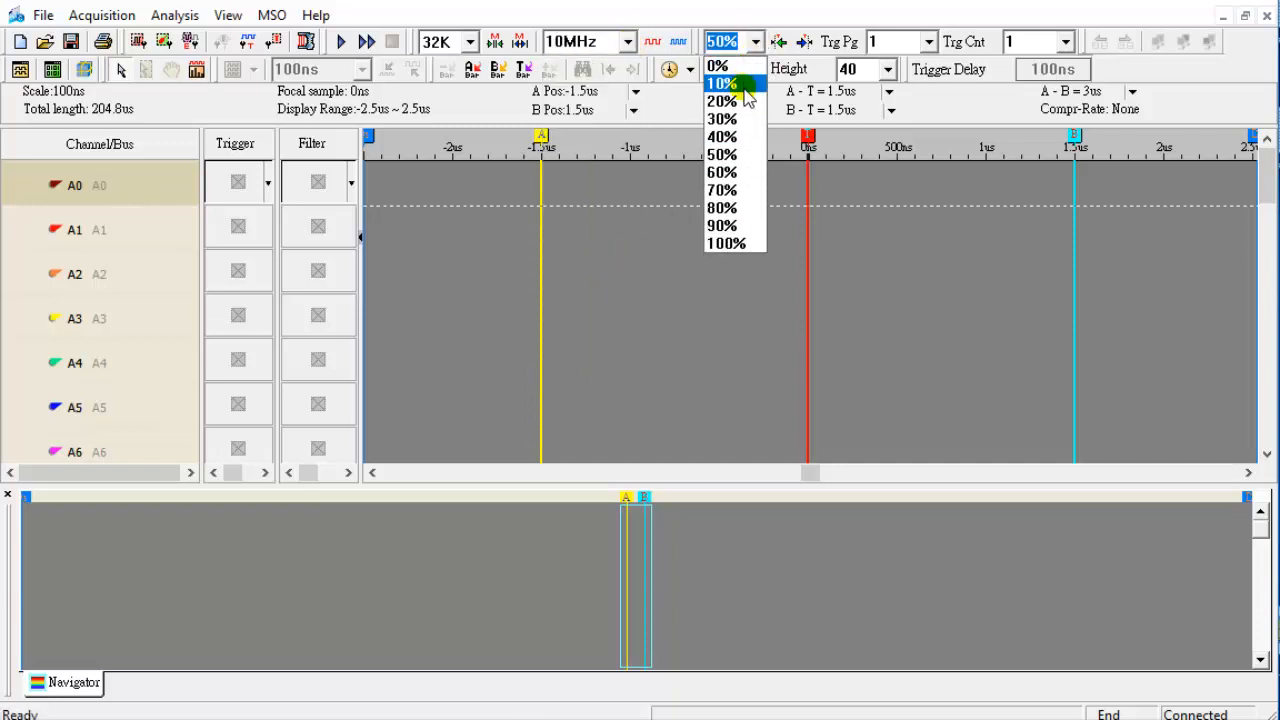
click(724, 80)
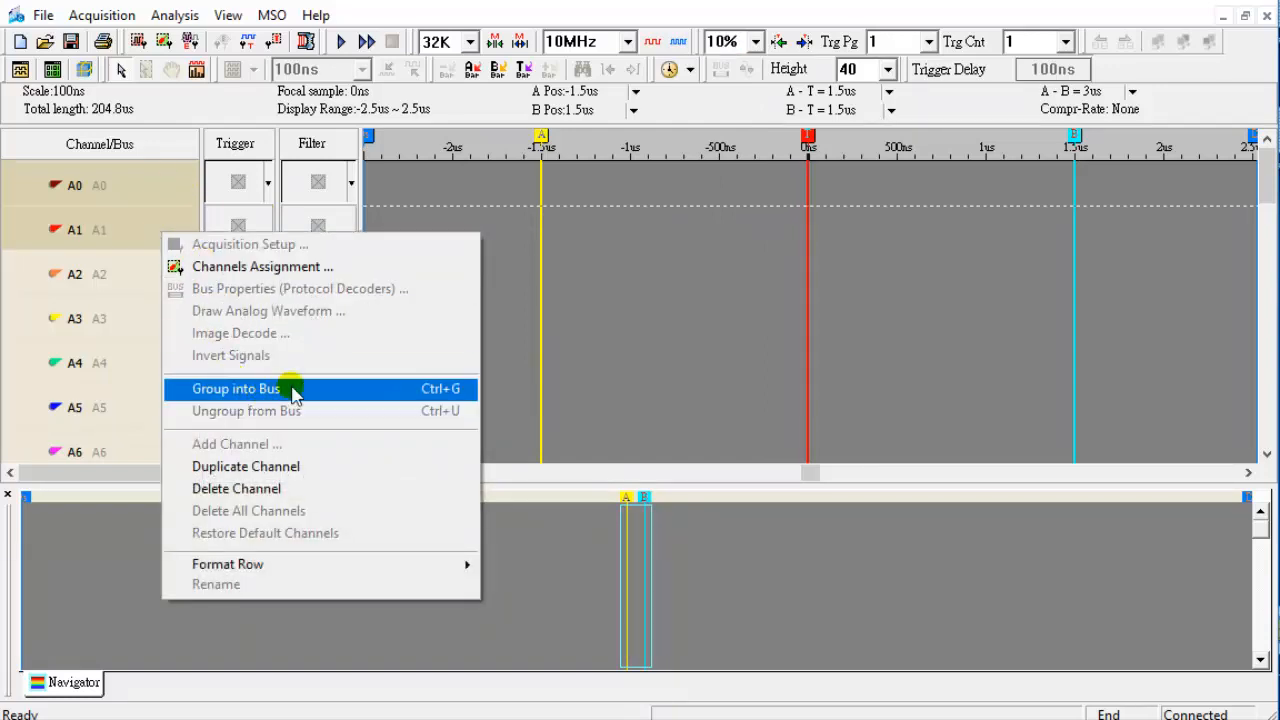
Group A0/A1 into Bus1 decoded as I2C (SDA A0, SCL A1) with Don't stop at NACK enabled.
click(236, 388)
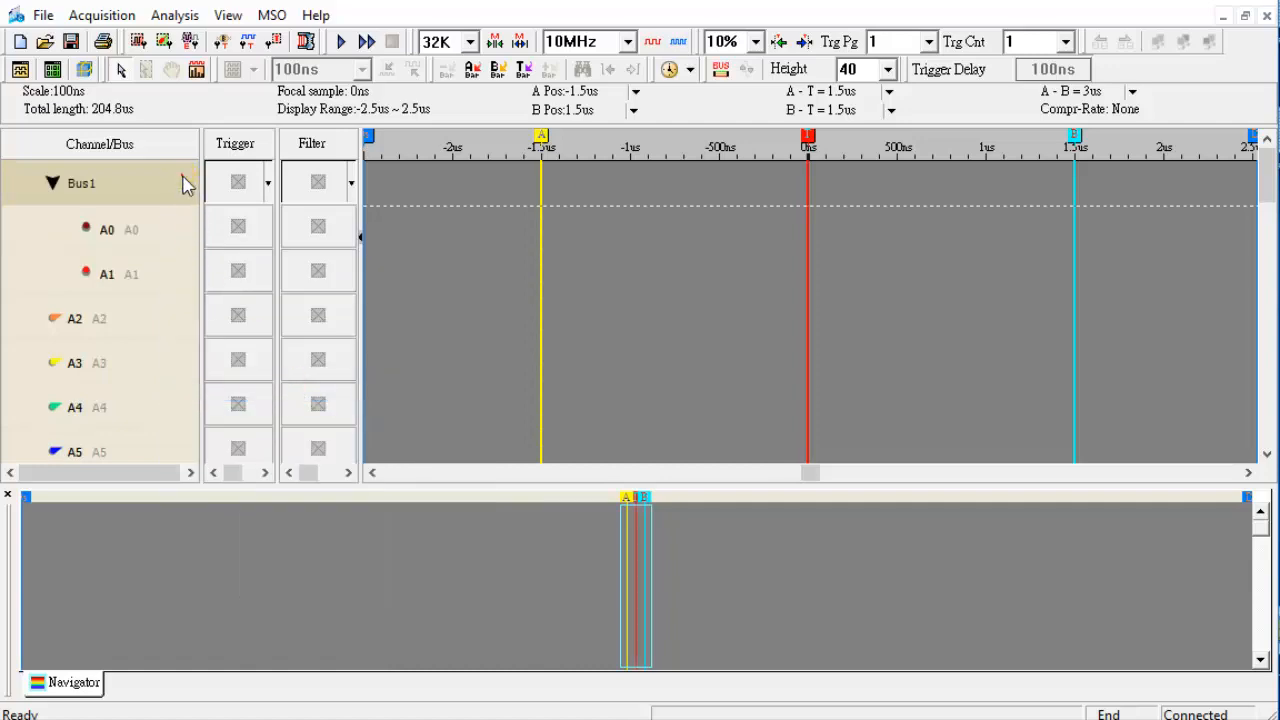
right_click(80, 184)
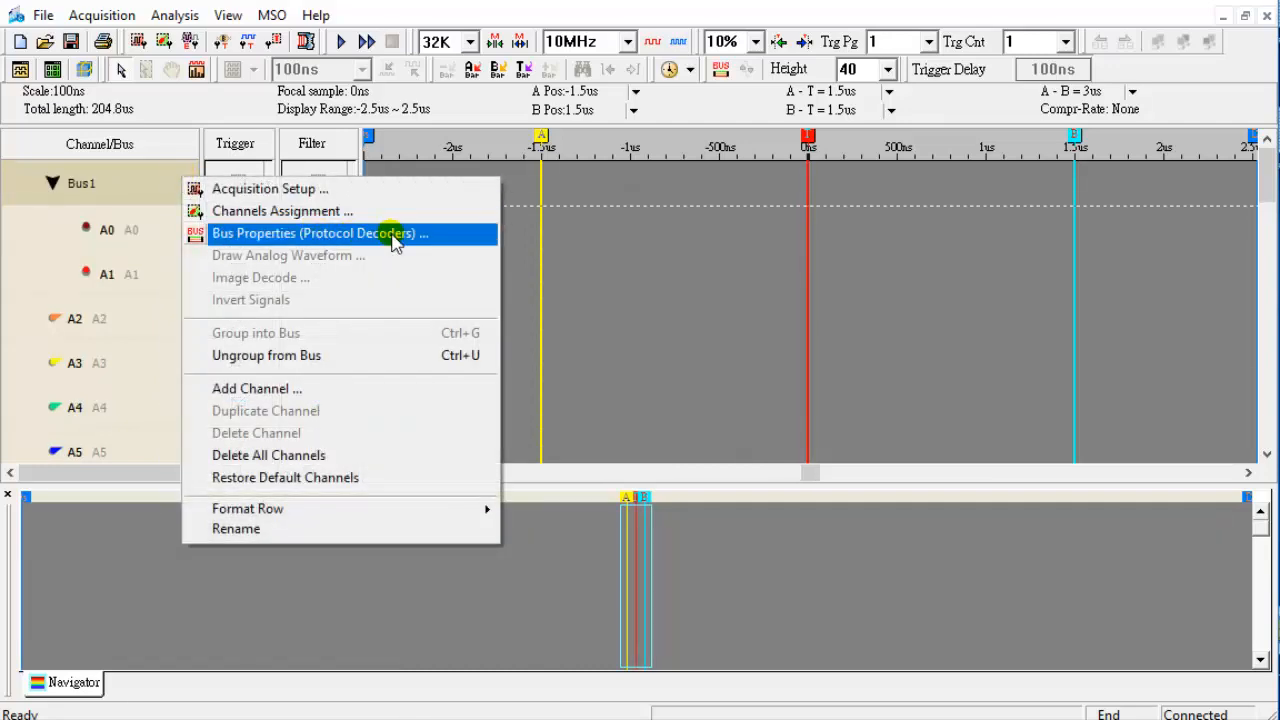
click(312, 232)
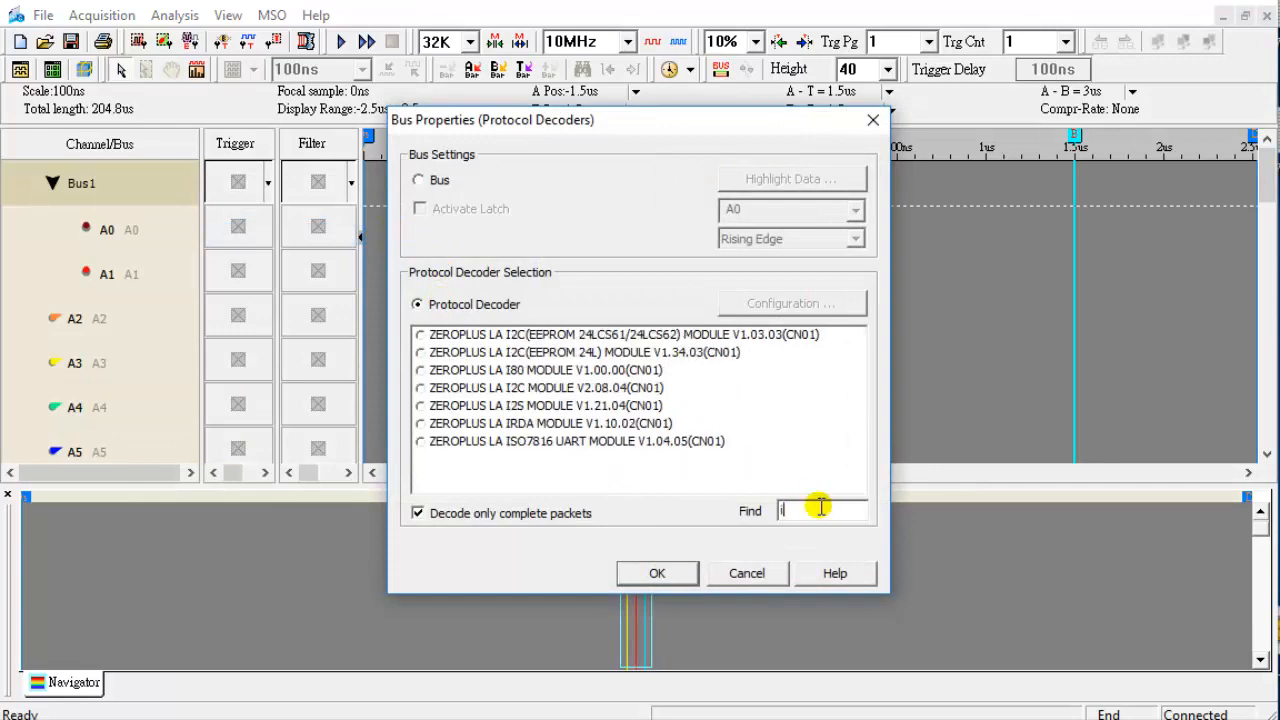
text(i2c)
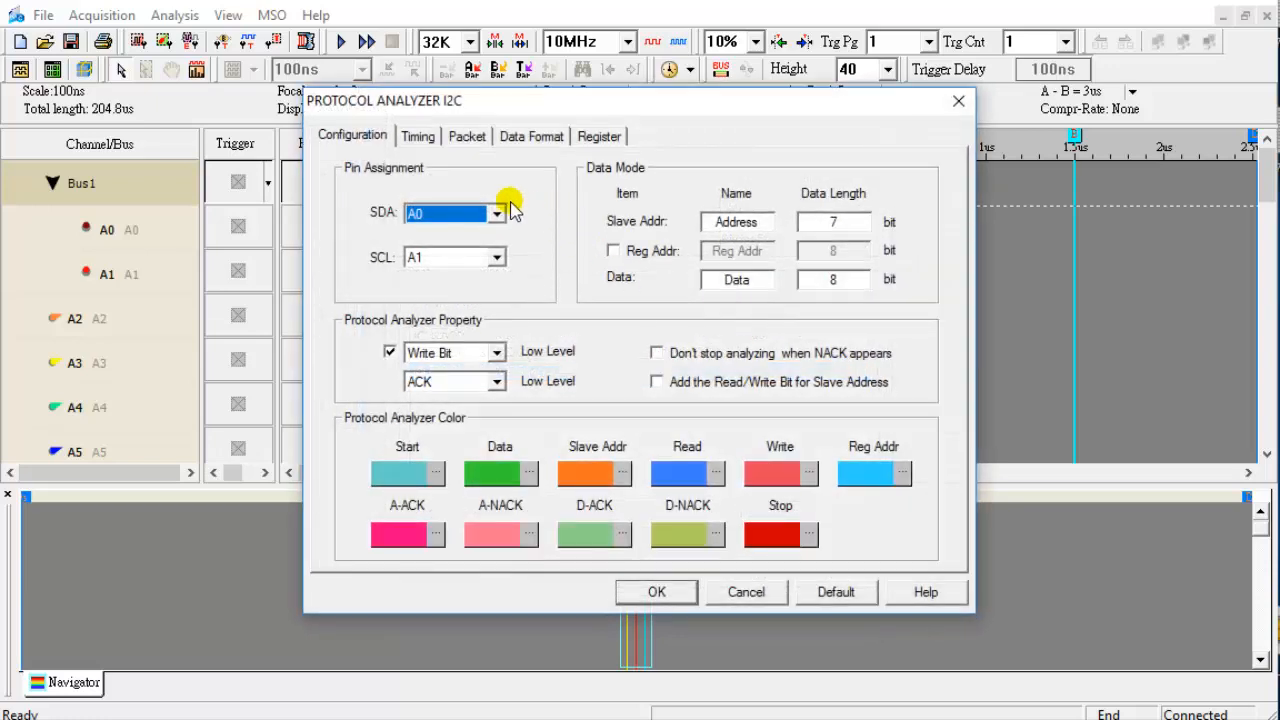
mouse_move(510, 200)
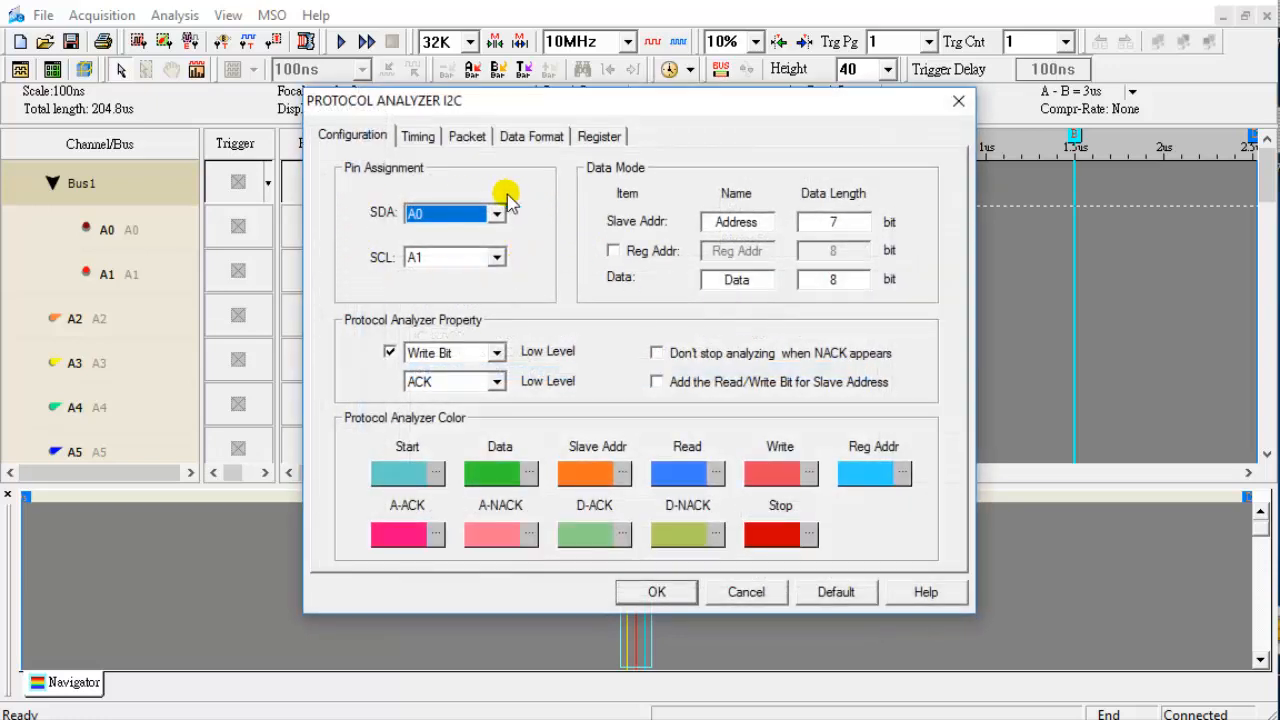
click(656, 352)
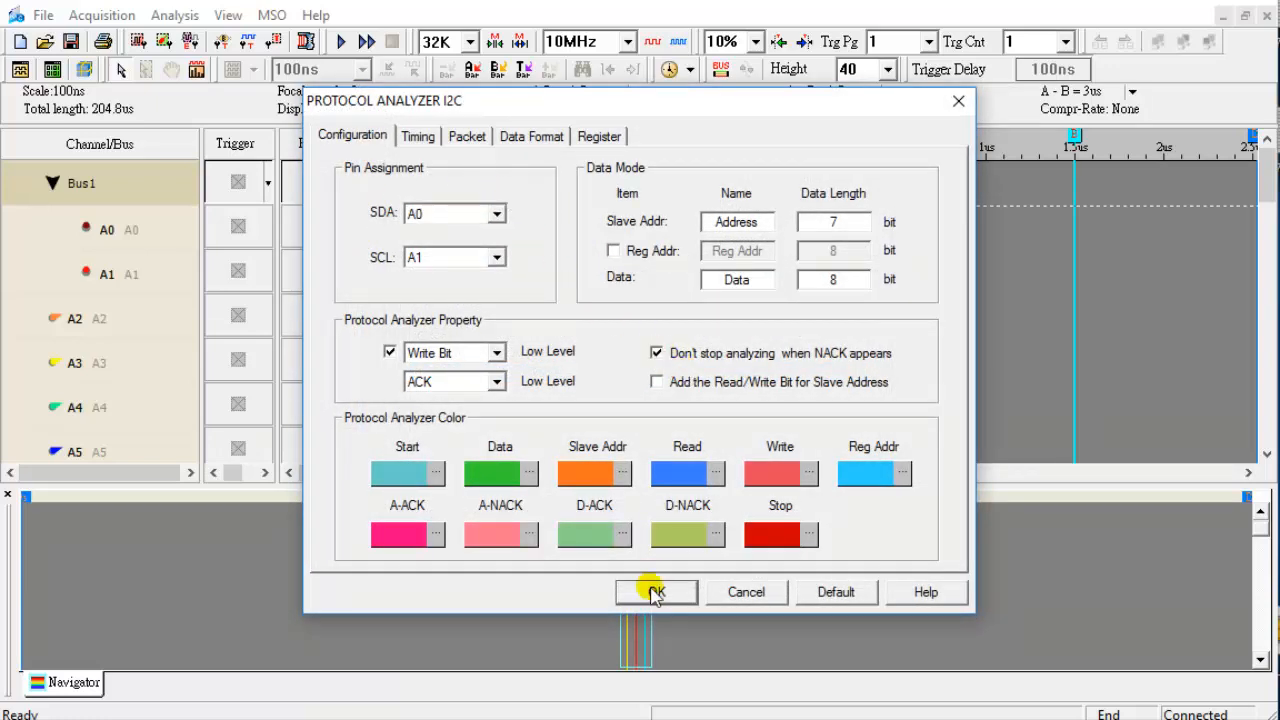
click(656, 592)
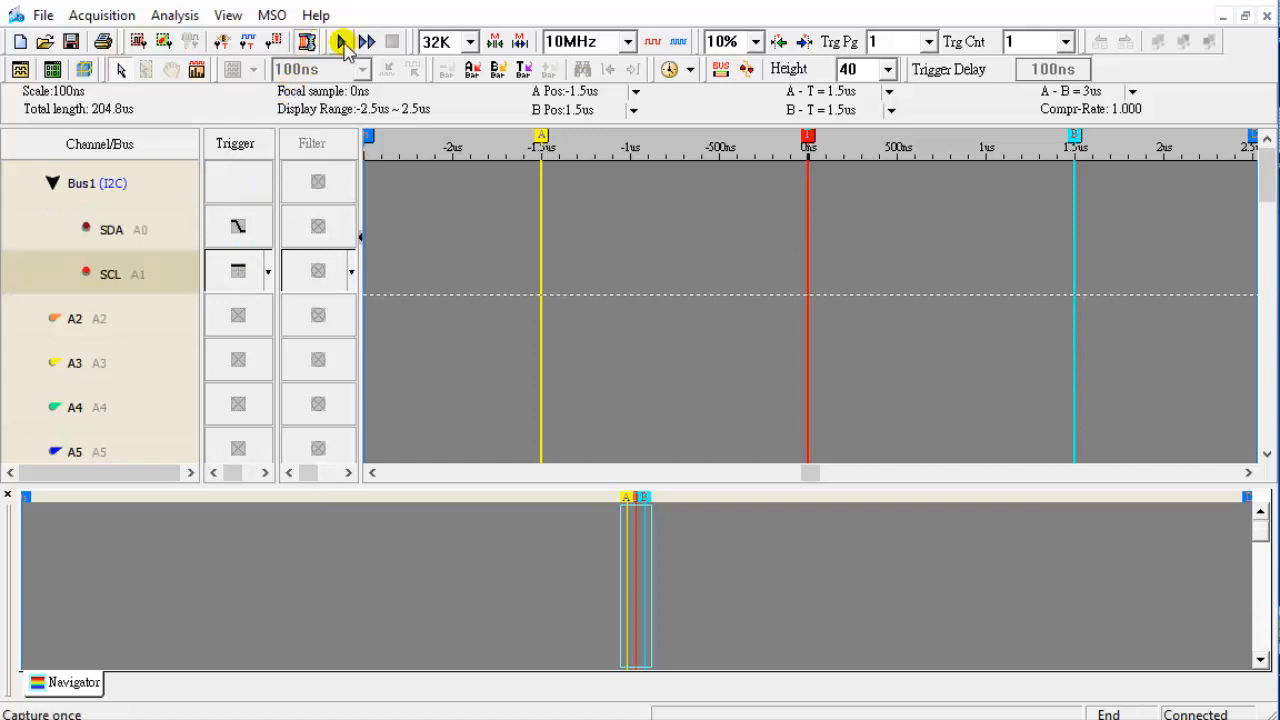
Run a single capture so Bus1 decodes I2C bytes like 0X6E, 0X25, 0X36.
click(348, 42)
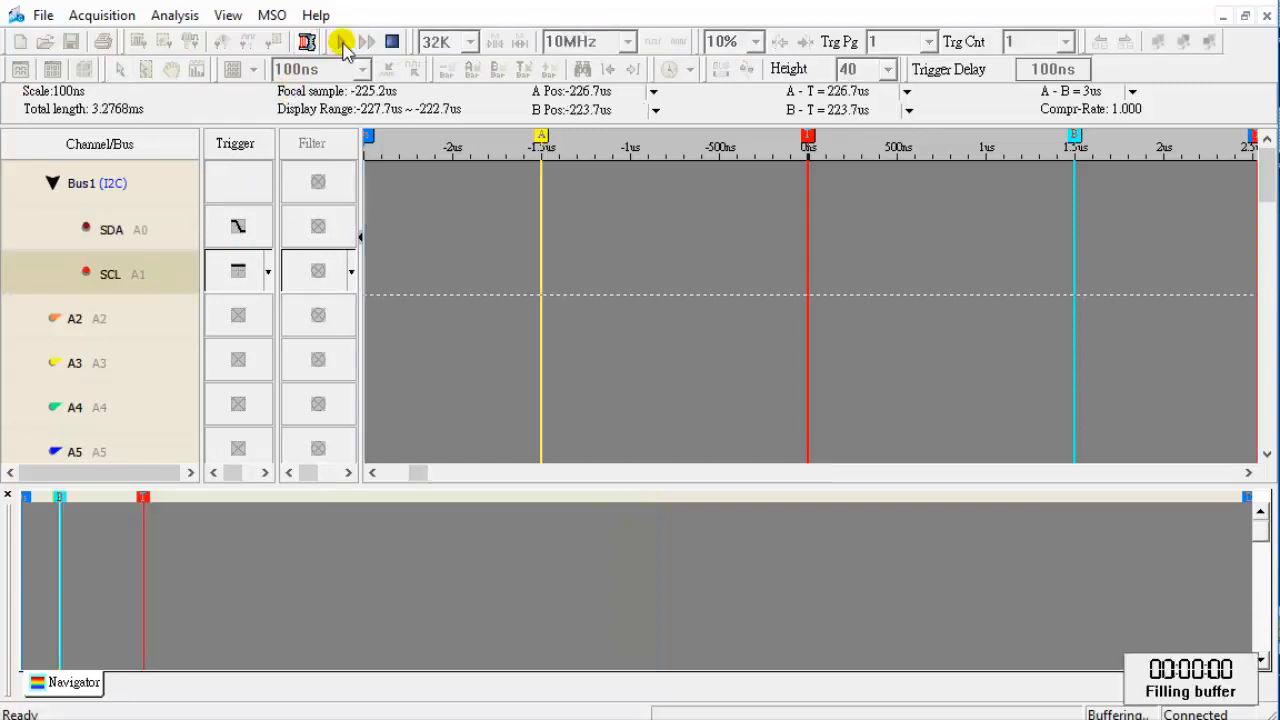
click(338, 40)
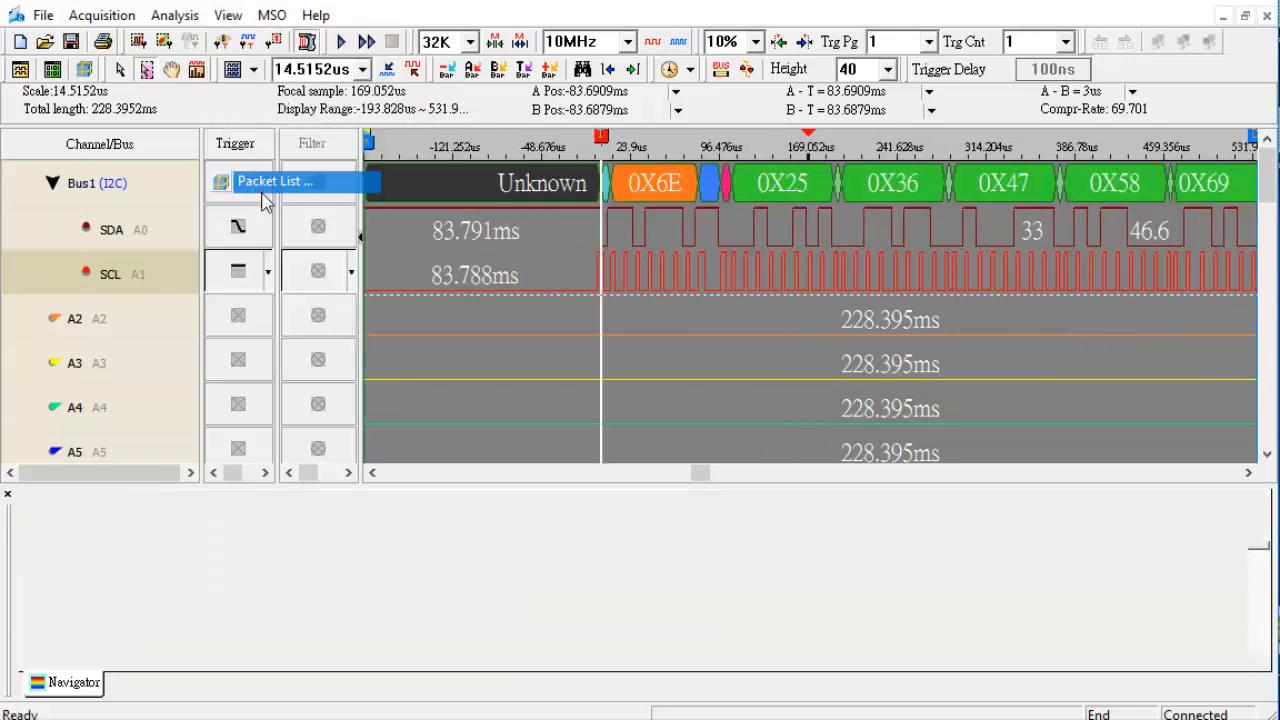
Show the Bus Packet List and synchronize it so a chosen packet aligns at the waveform's left.
click(276, 180)
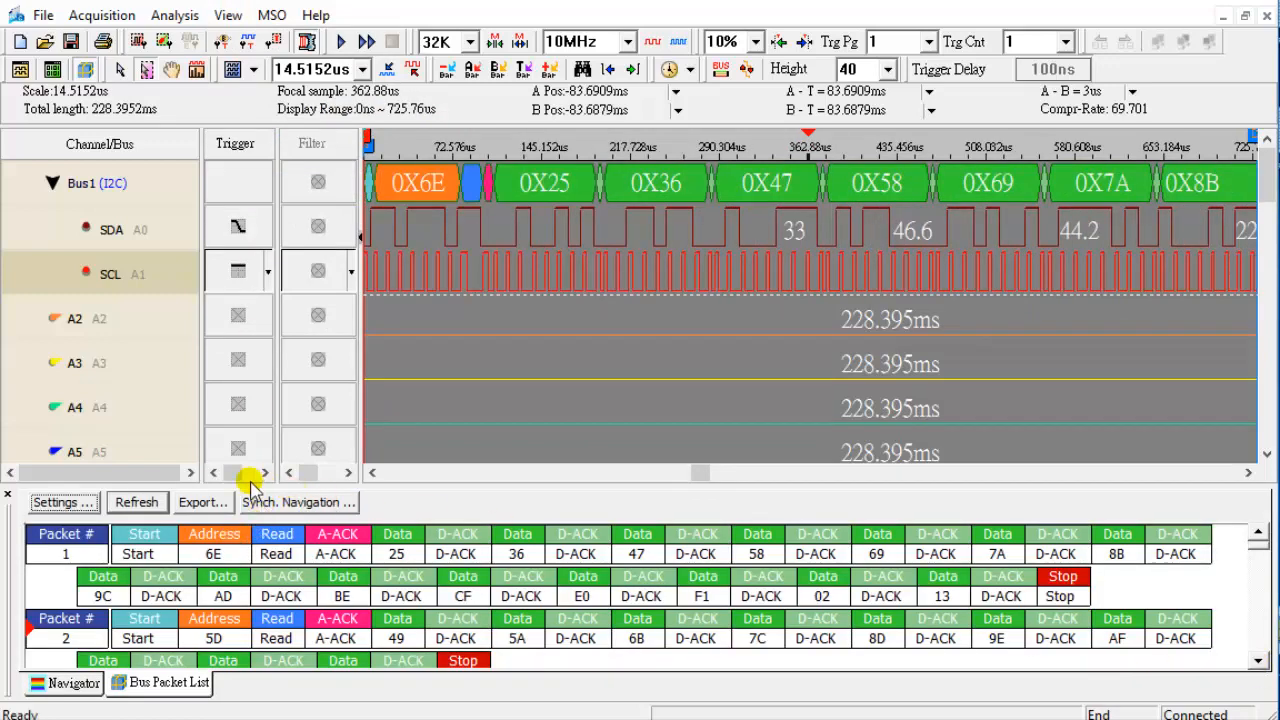
click(298, 502)
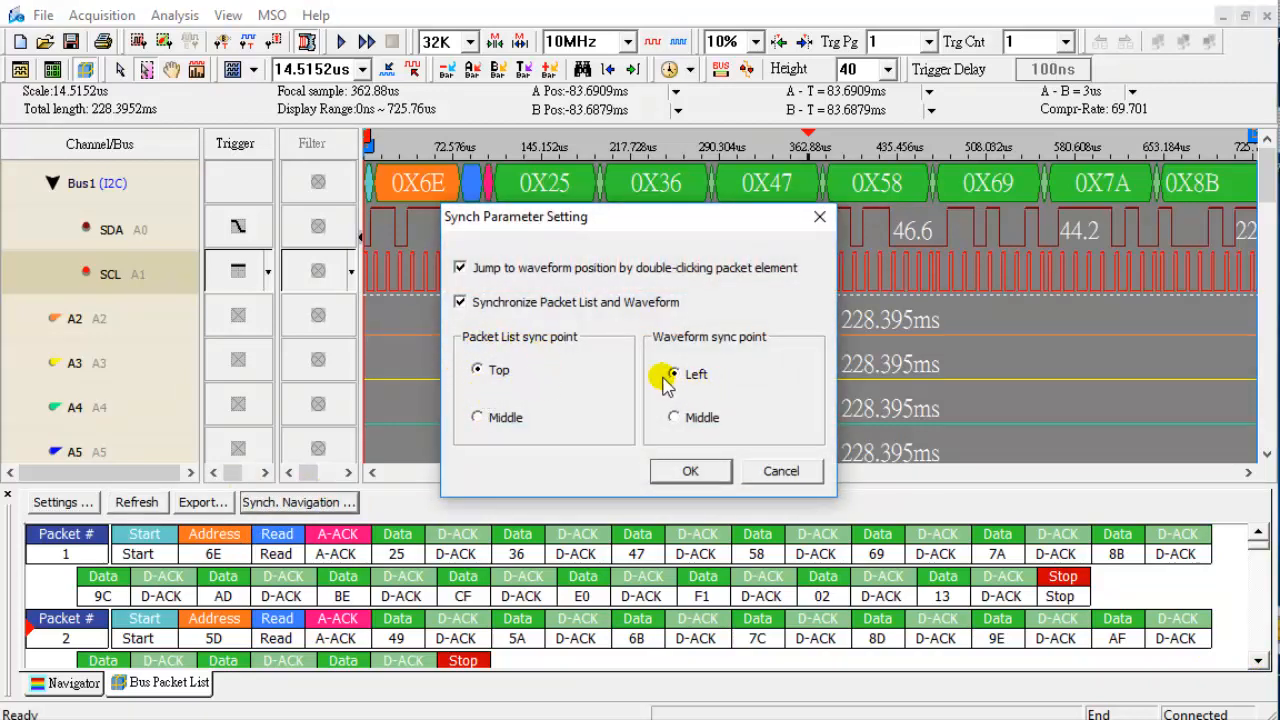
click(690, 472)
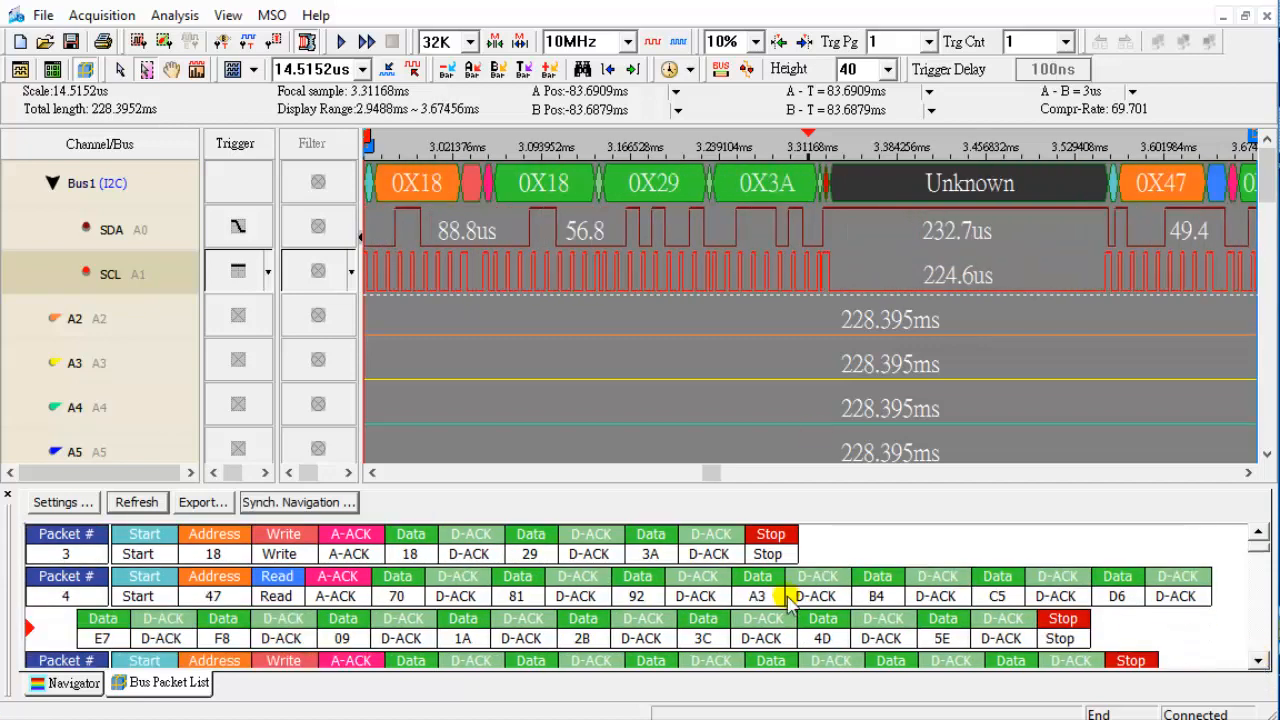
click(62, 502)
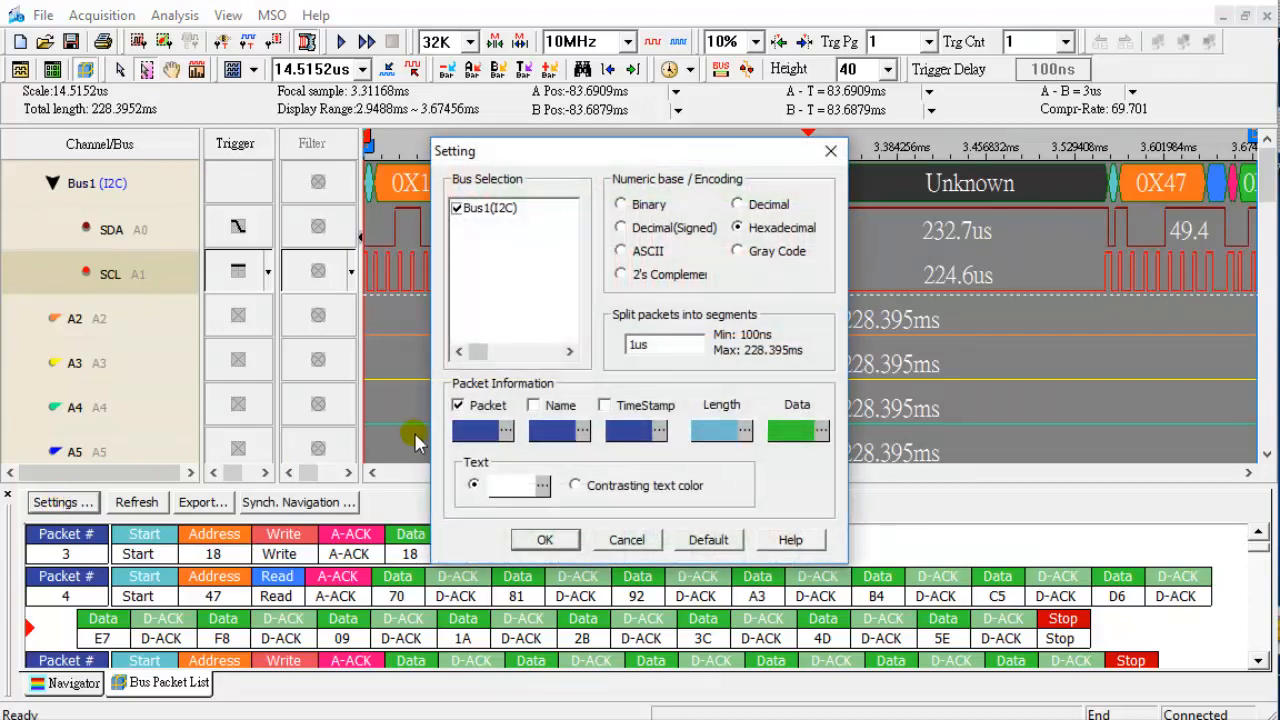
click(604, 404)
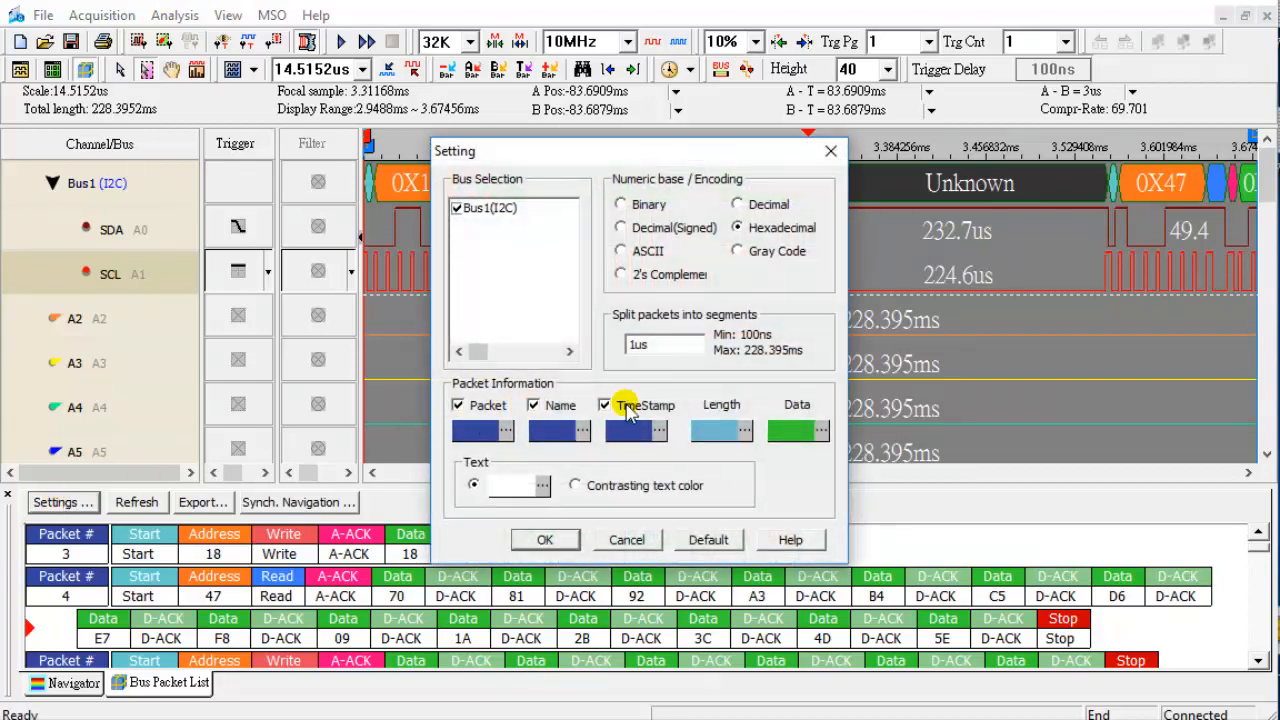
click(544, 540)
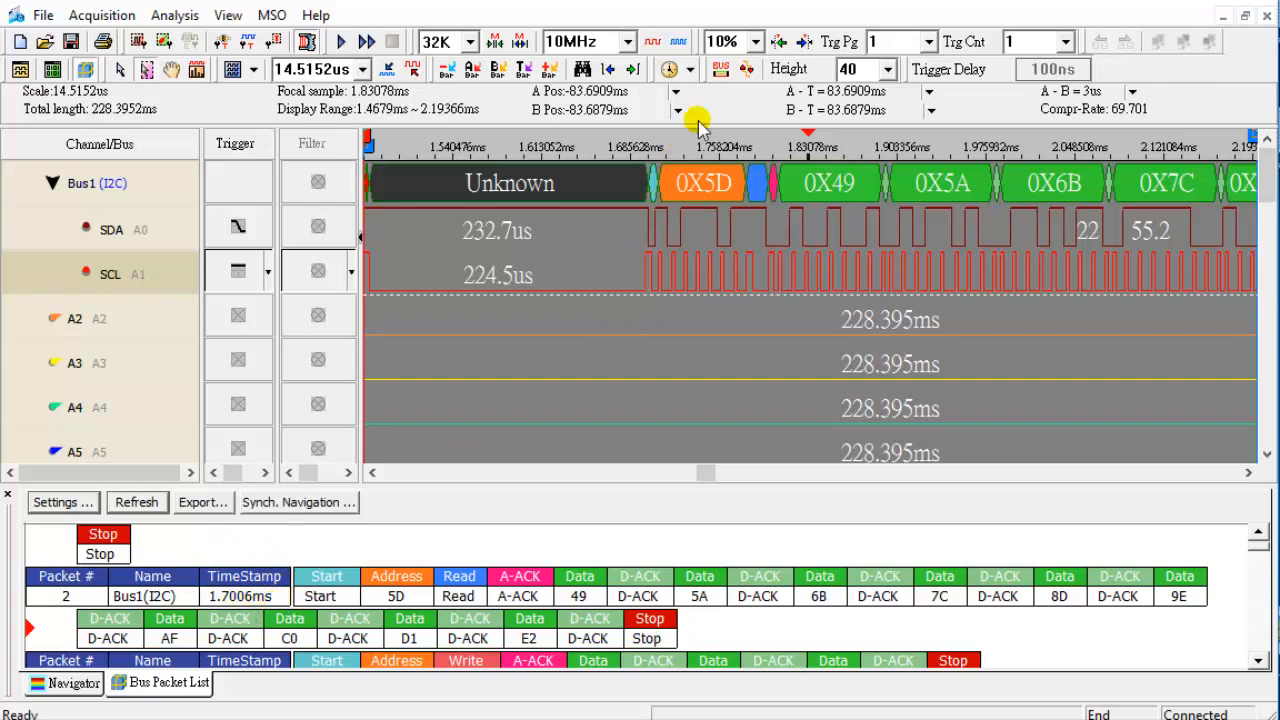
mouse_move(1248, 650)
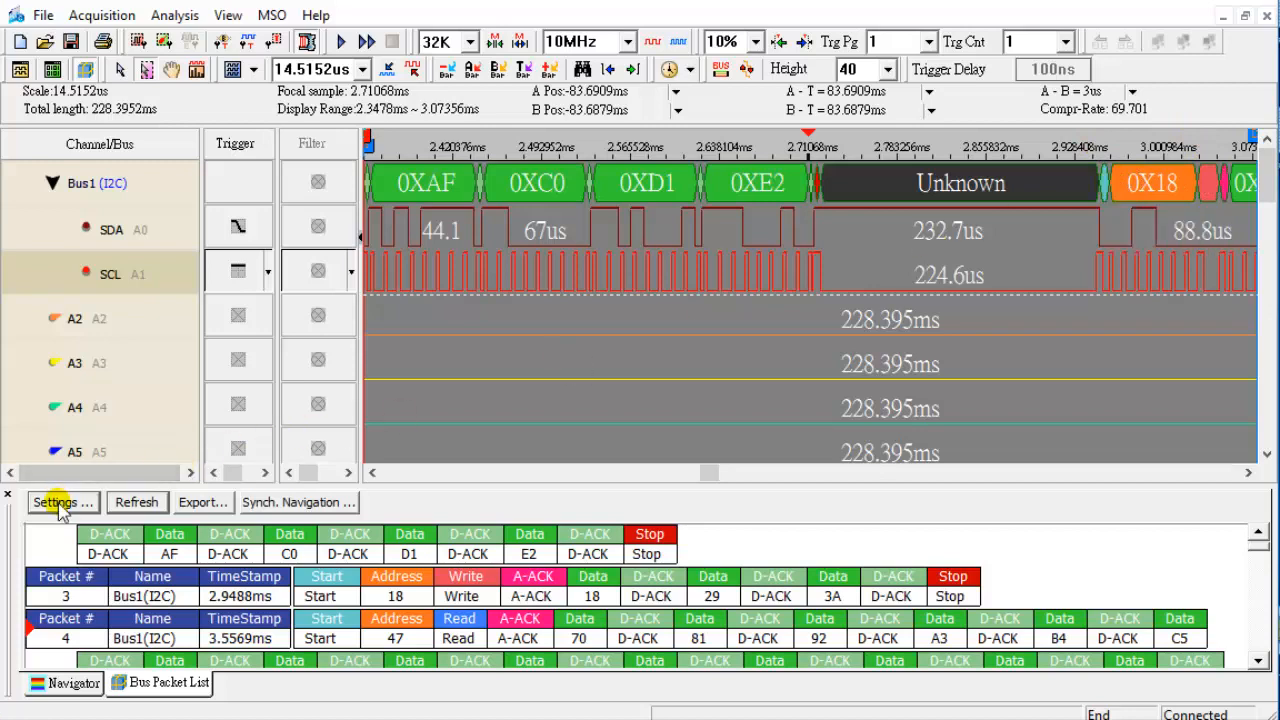
click(60, 502)
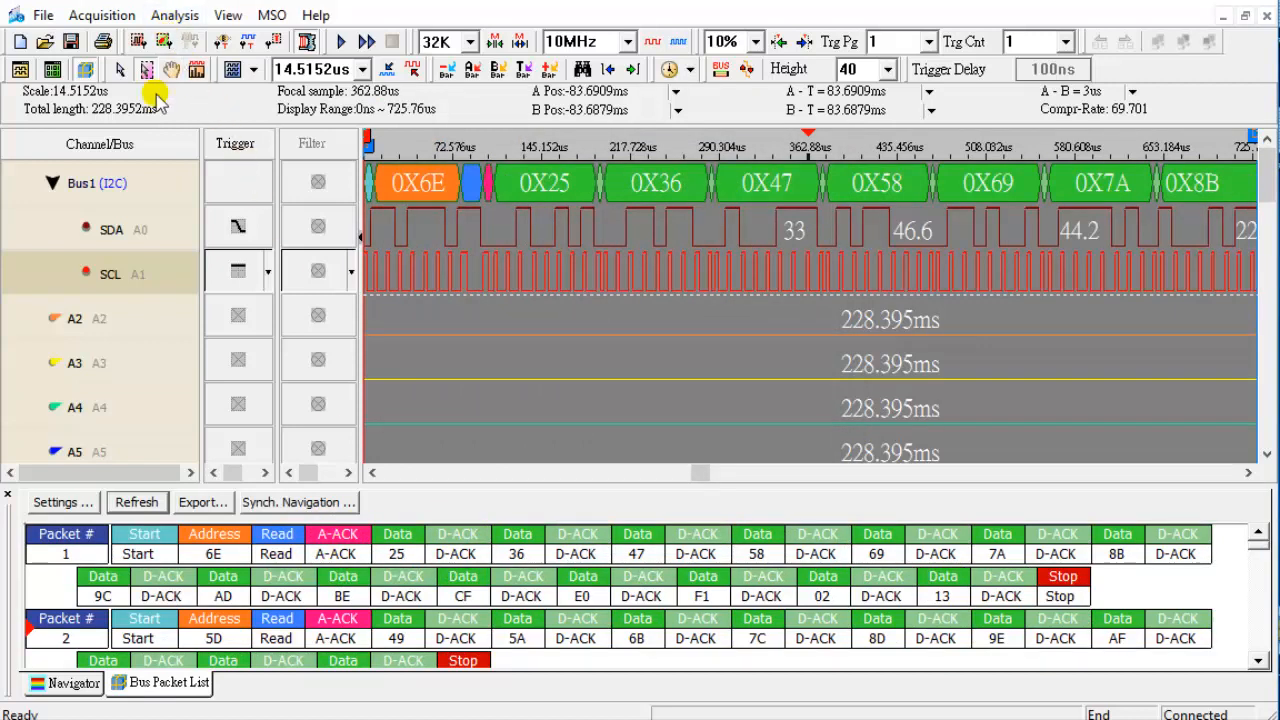
Change the I2C decoder's packet items so ACK entries are hidden from the packet list.
right_click(90, 184)
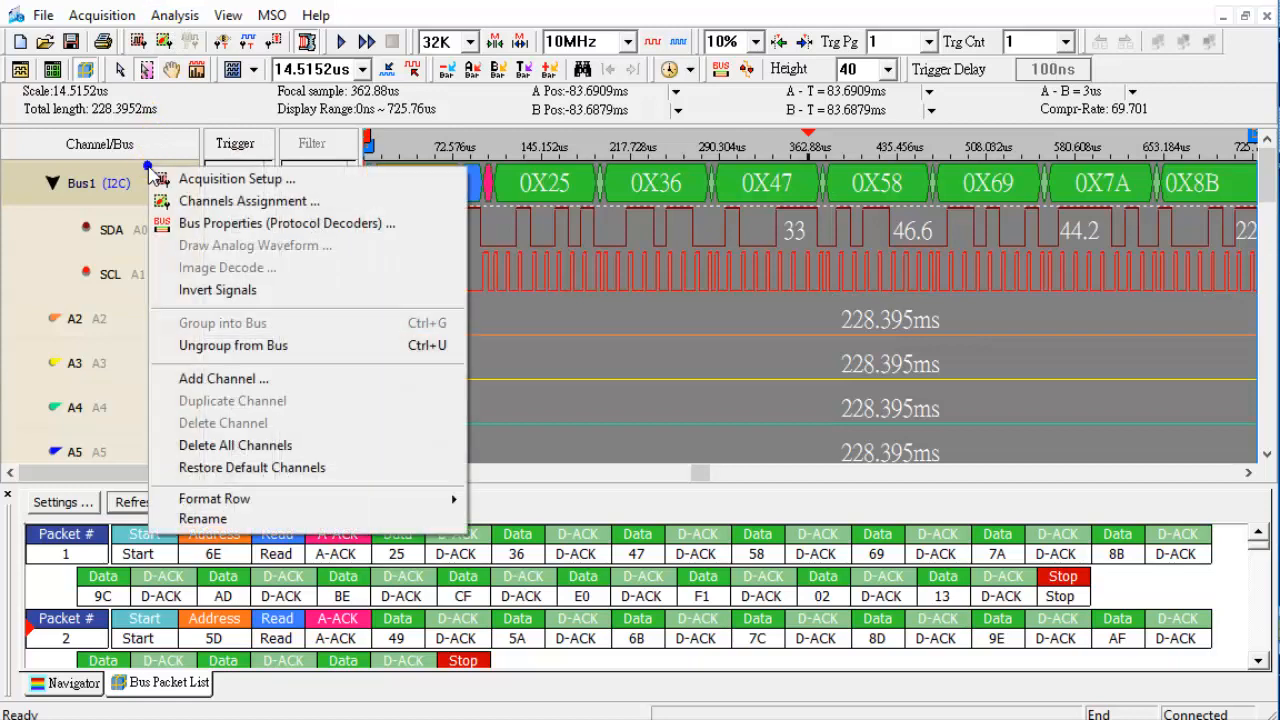
click(286, 224)
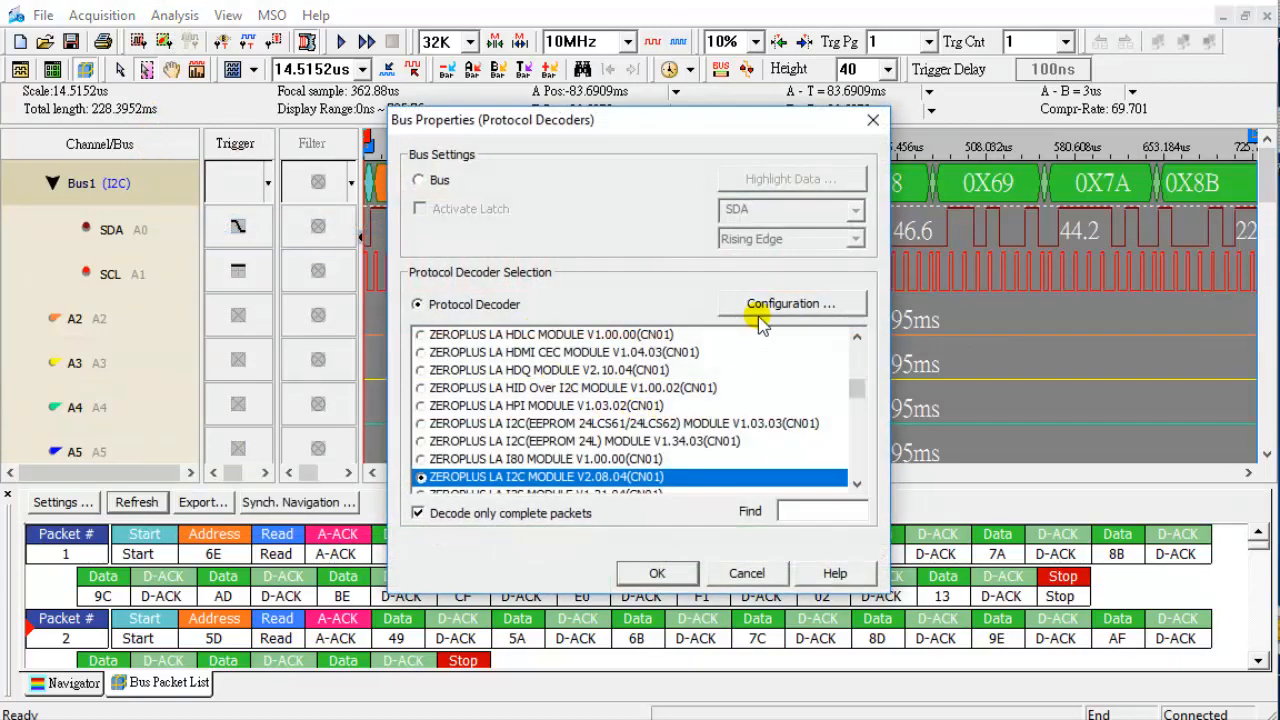
click(792, 304)
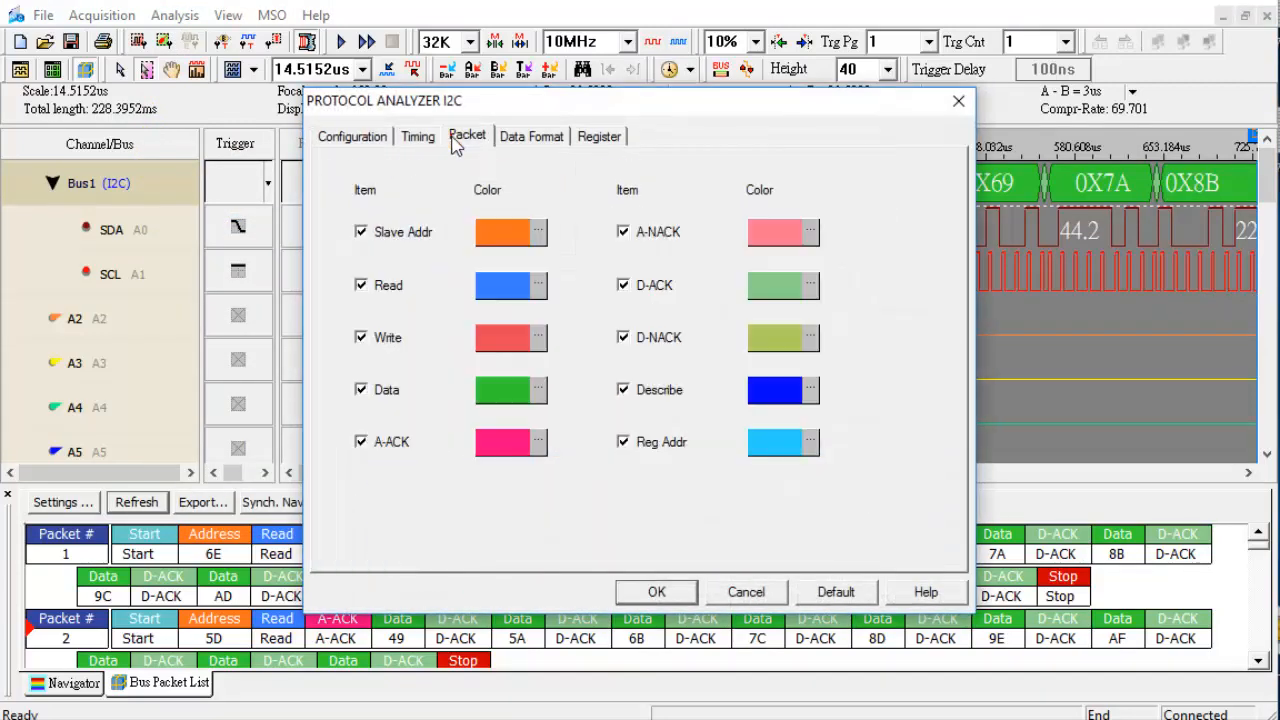
click(360, 442)
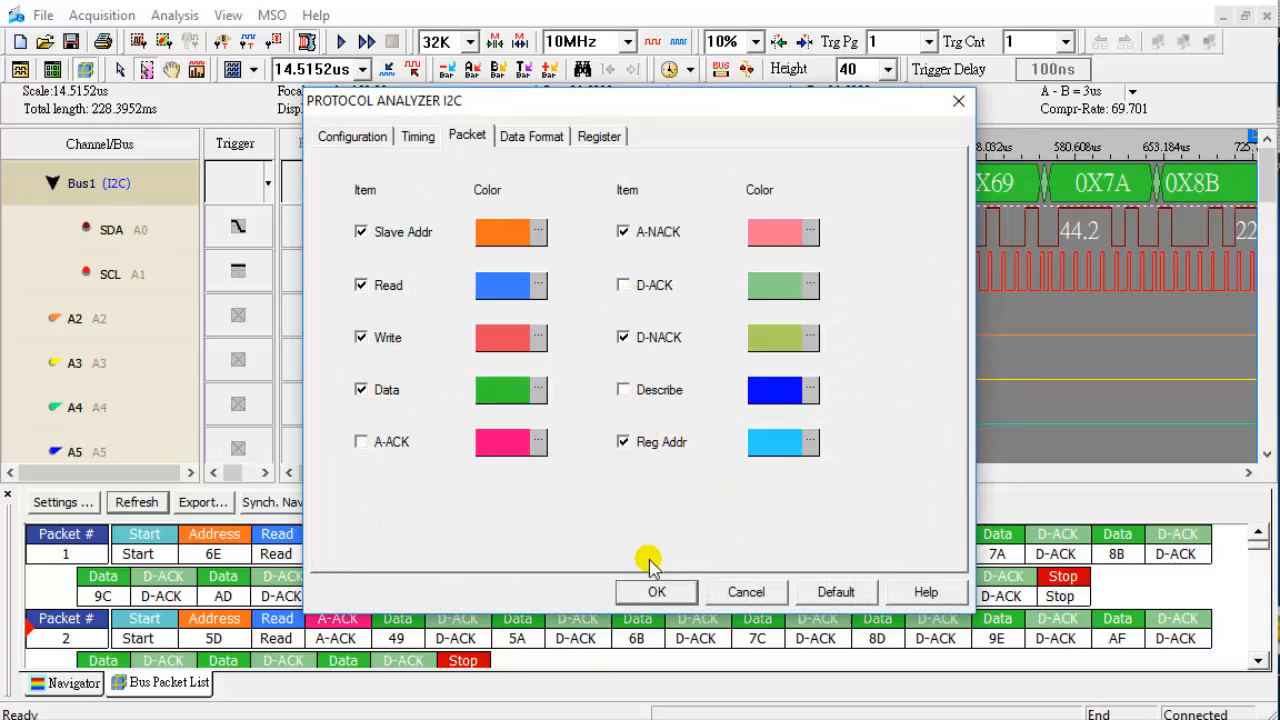
click(656, 592)
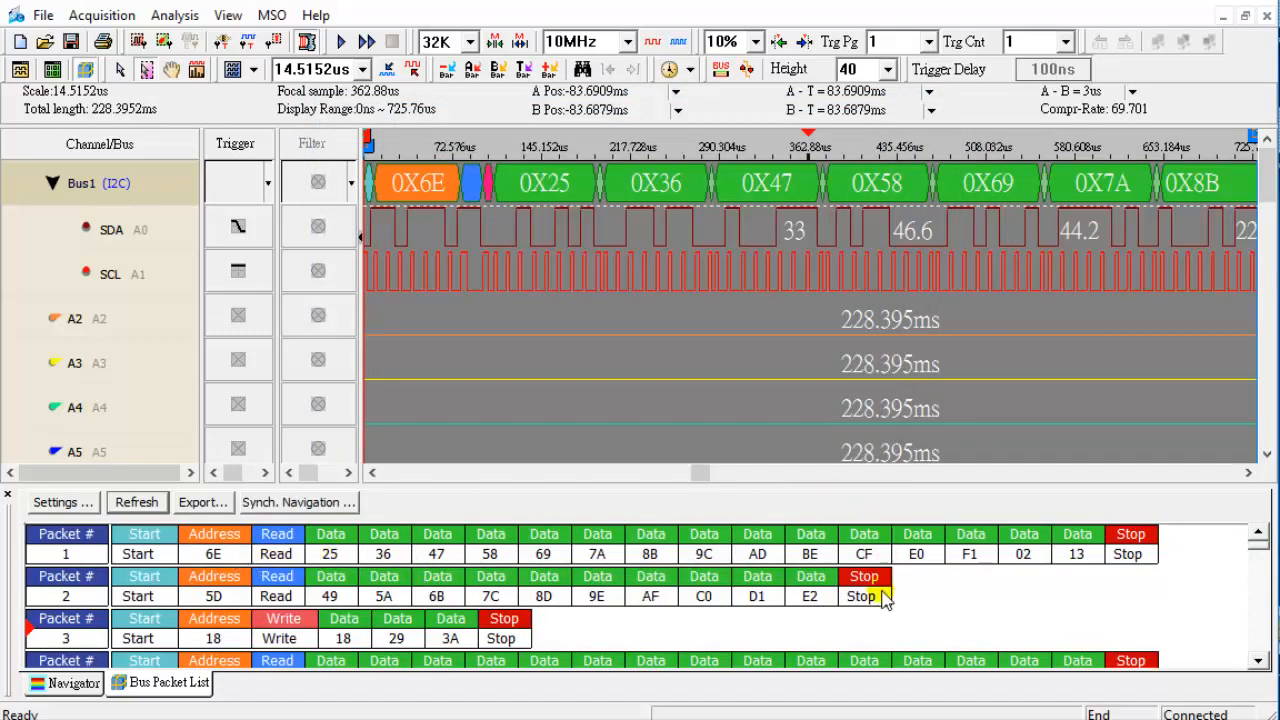
mouse_move(1244, 668)
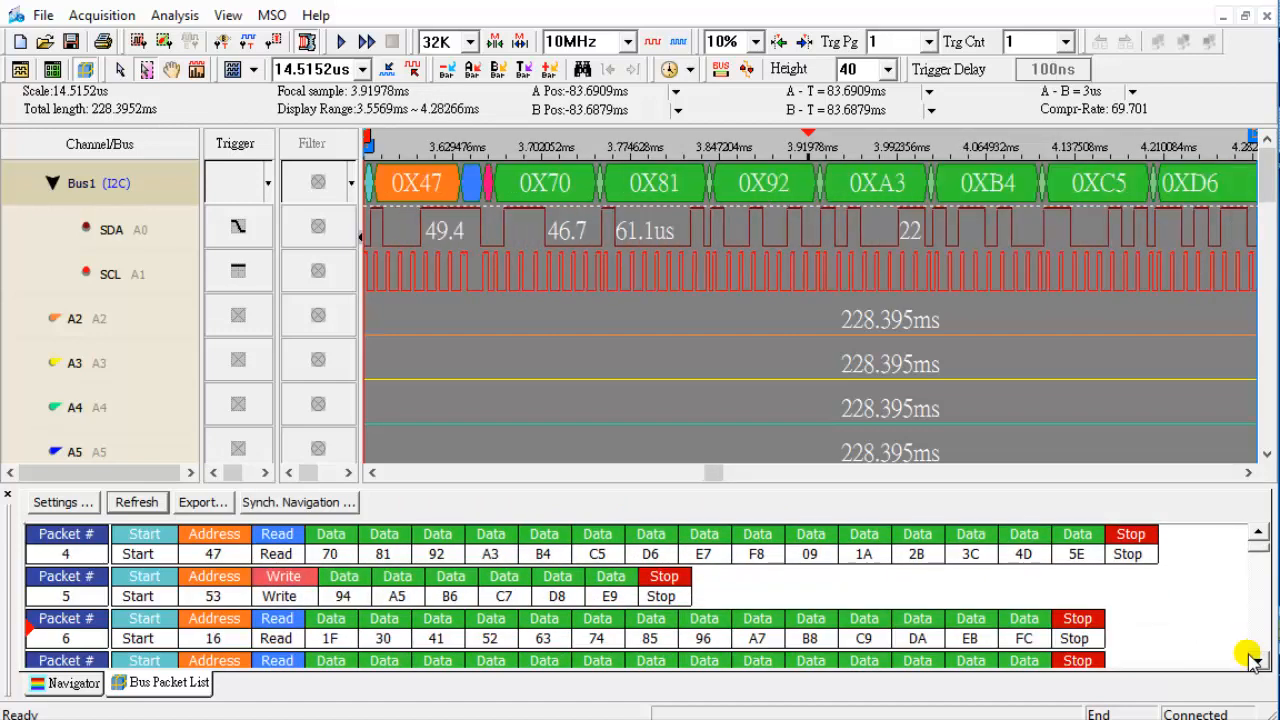
Use Analysis > Find to count Bus1 packets whose Address item equals 08.
click(174, 16)
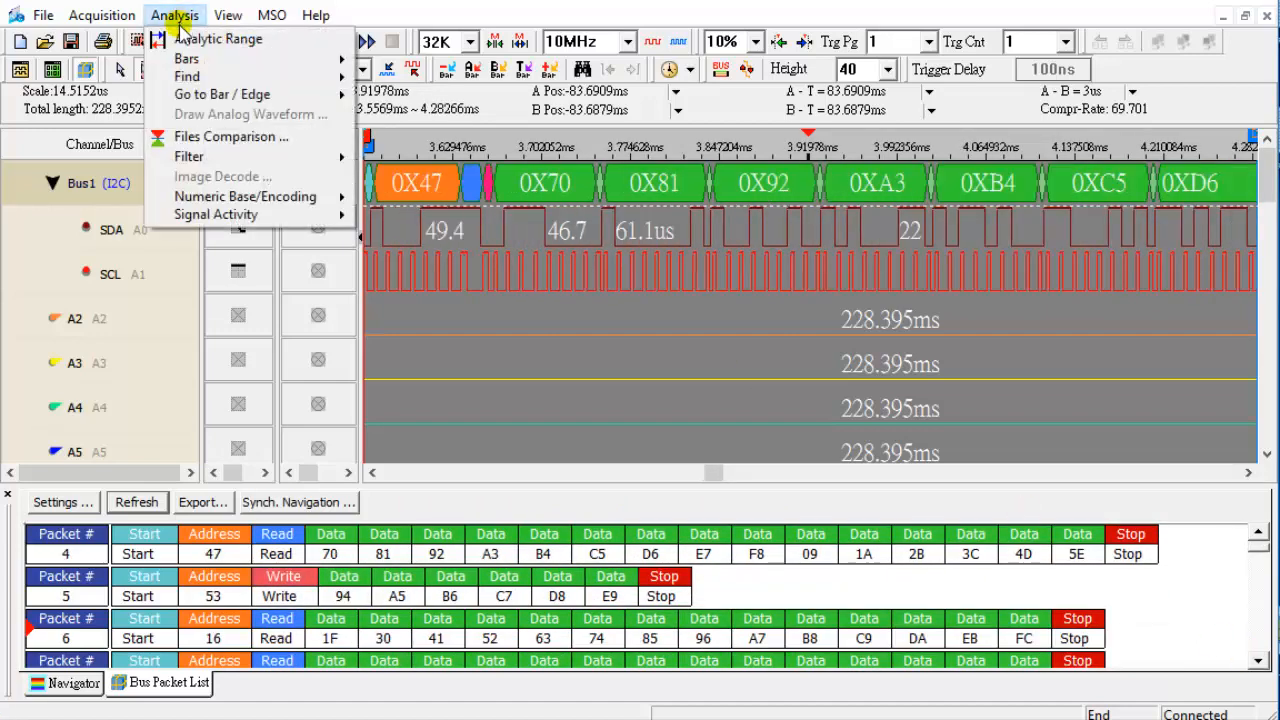
click(186, 76)
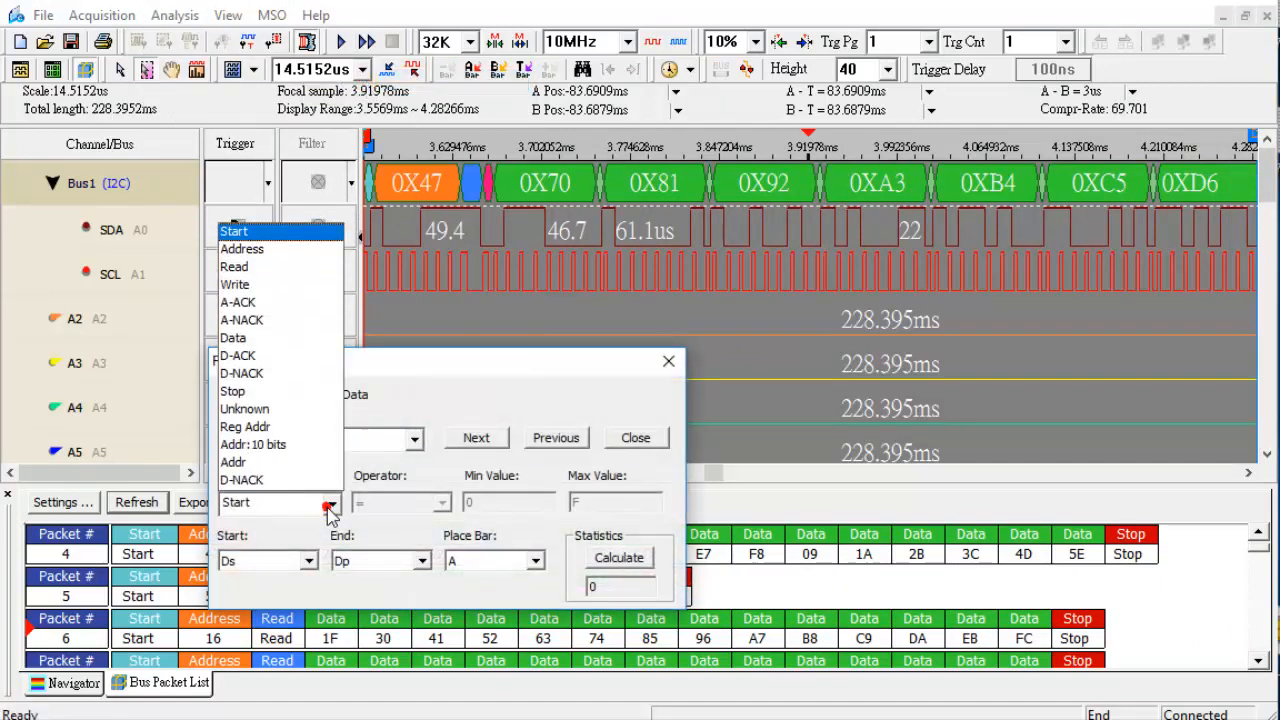
mouse_move(242, 248)
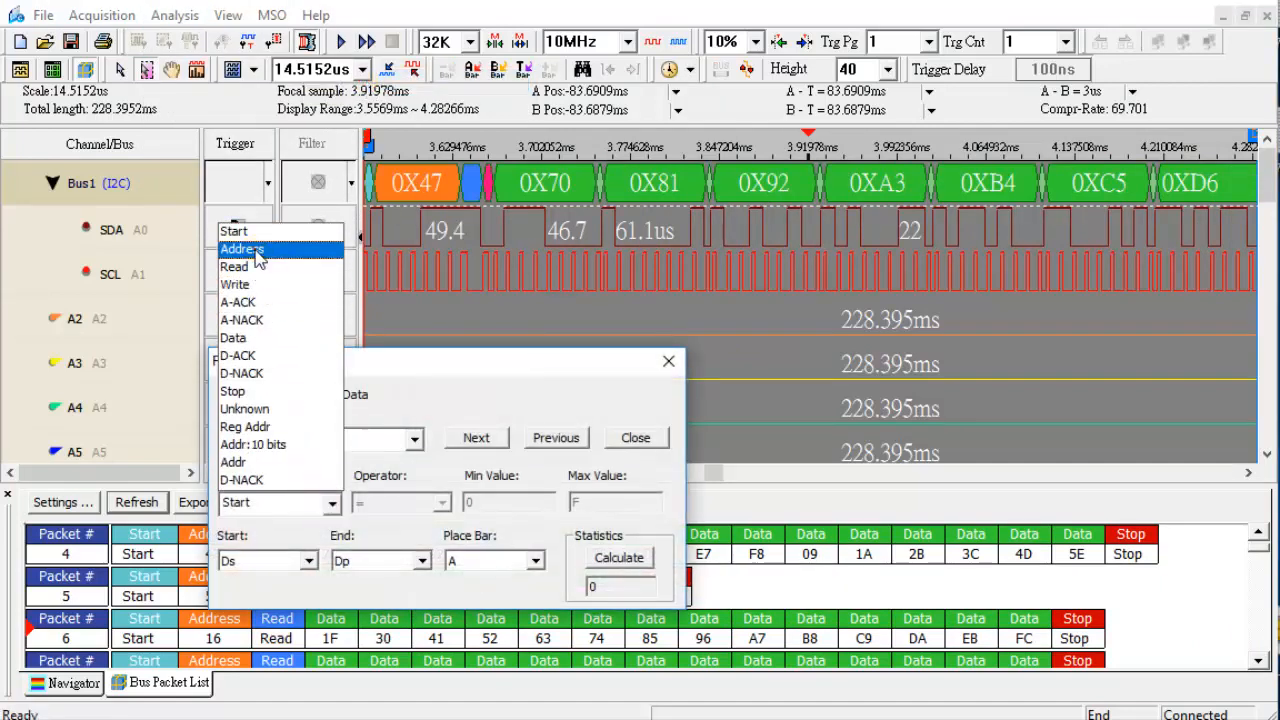
click(242, 248)
text(8)
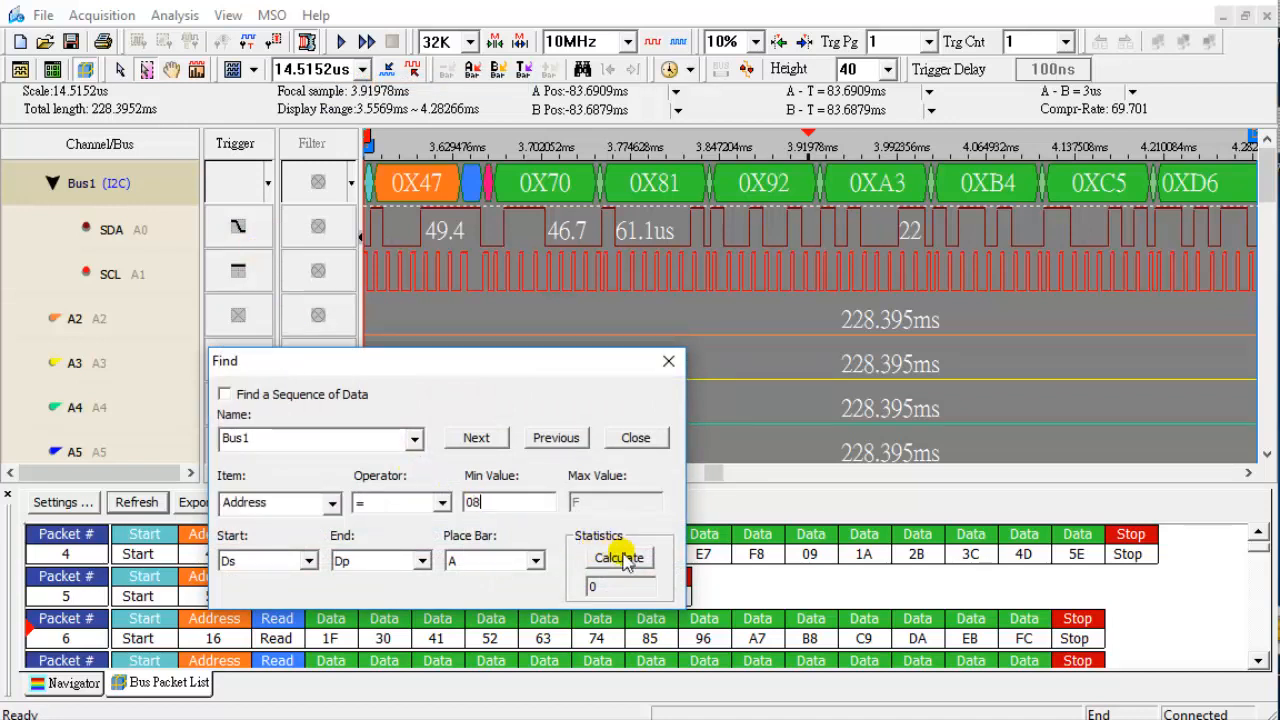
click(620, 556)
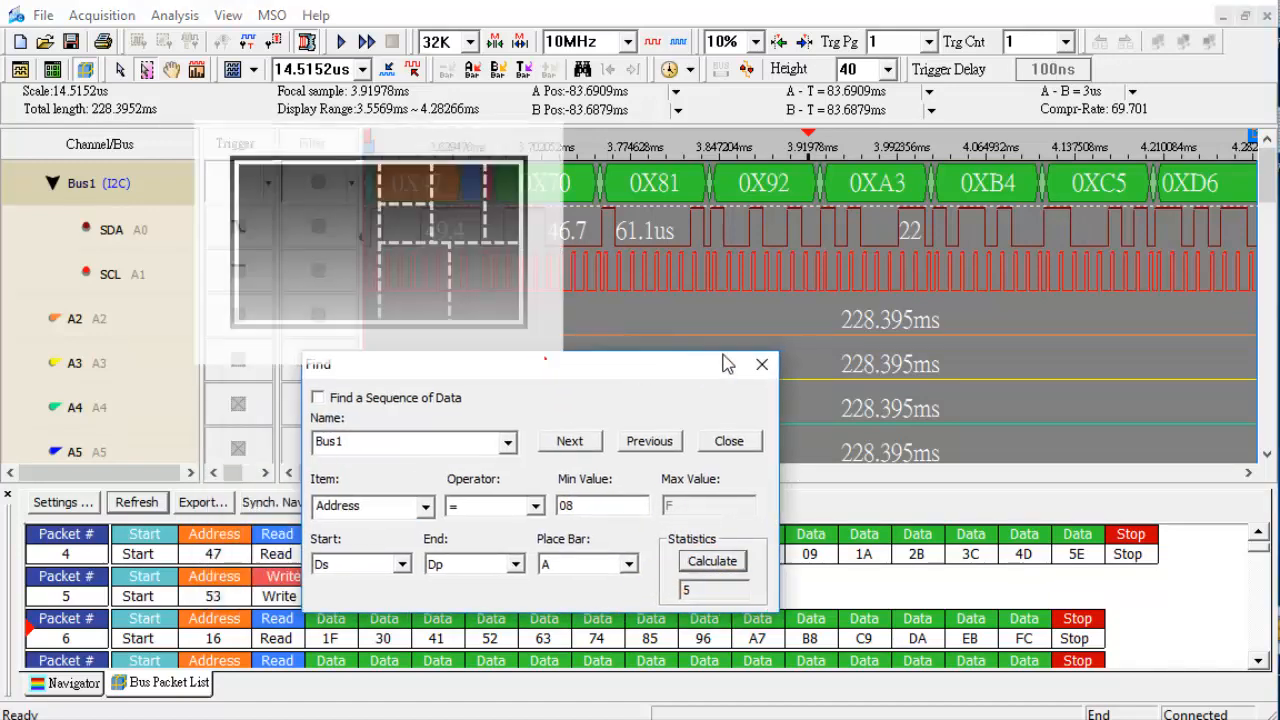
Step through successive address-08 matches, jumping the waveform to each up to about packet 62.
click(892, 382)
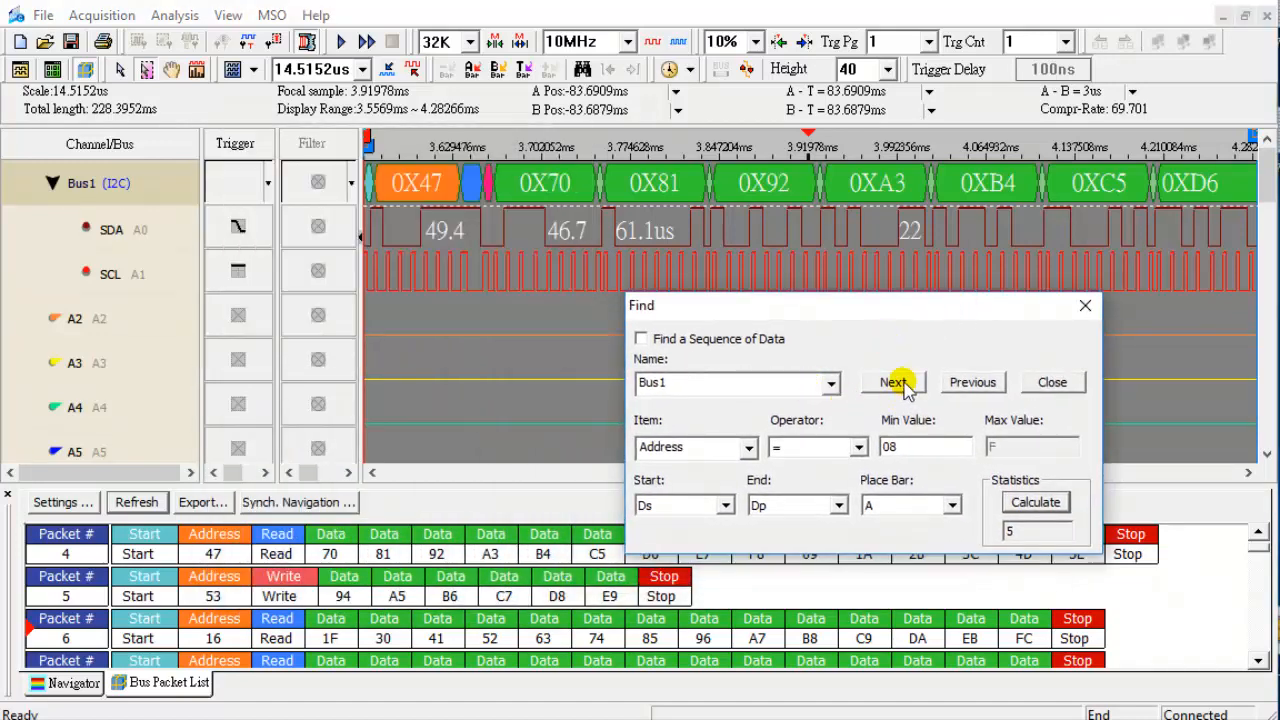
click(892, 382)
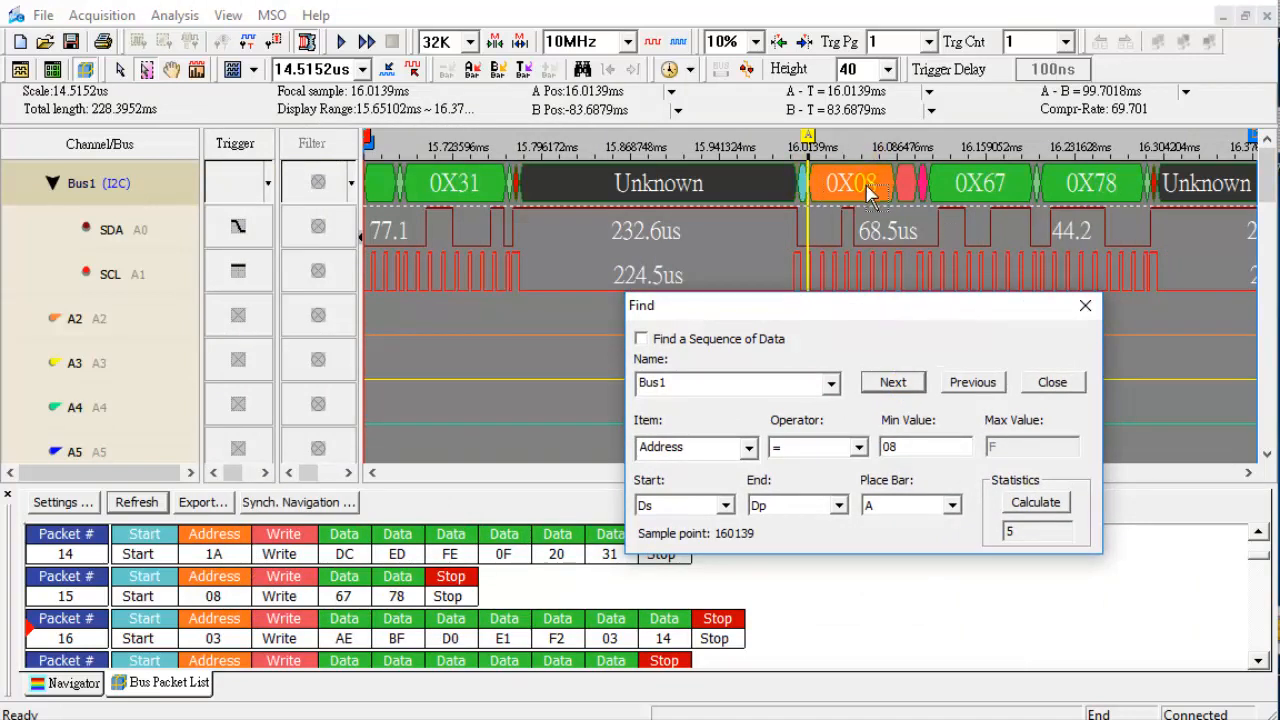
mouse_move(248, 552)
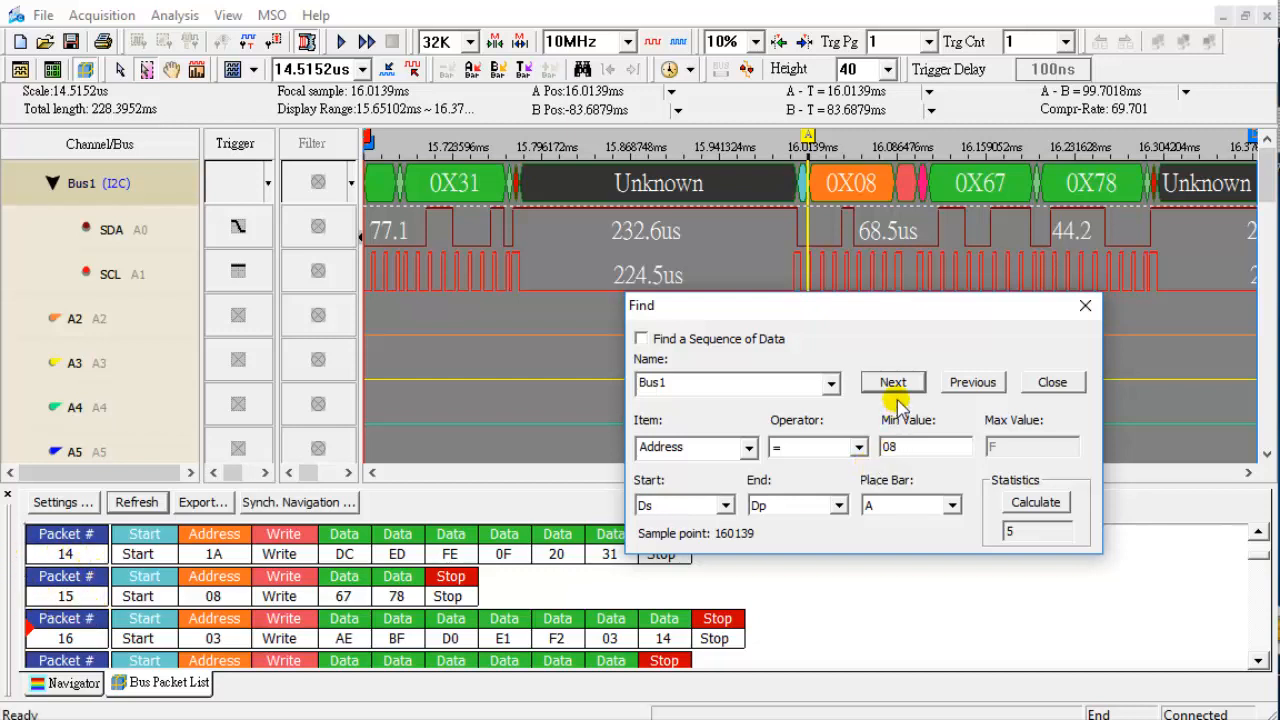
click(892, 382)
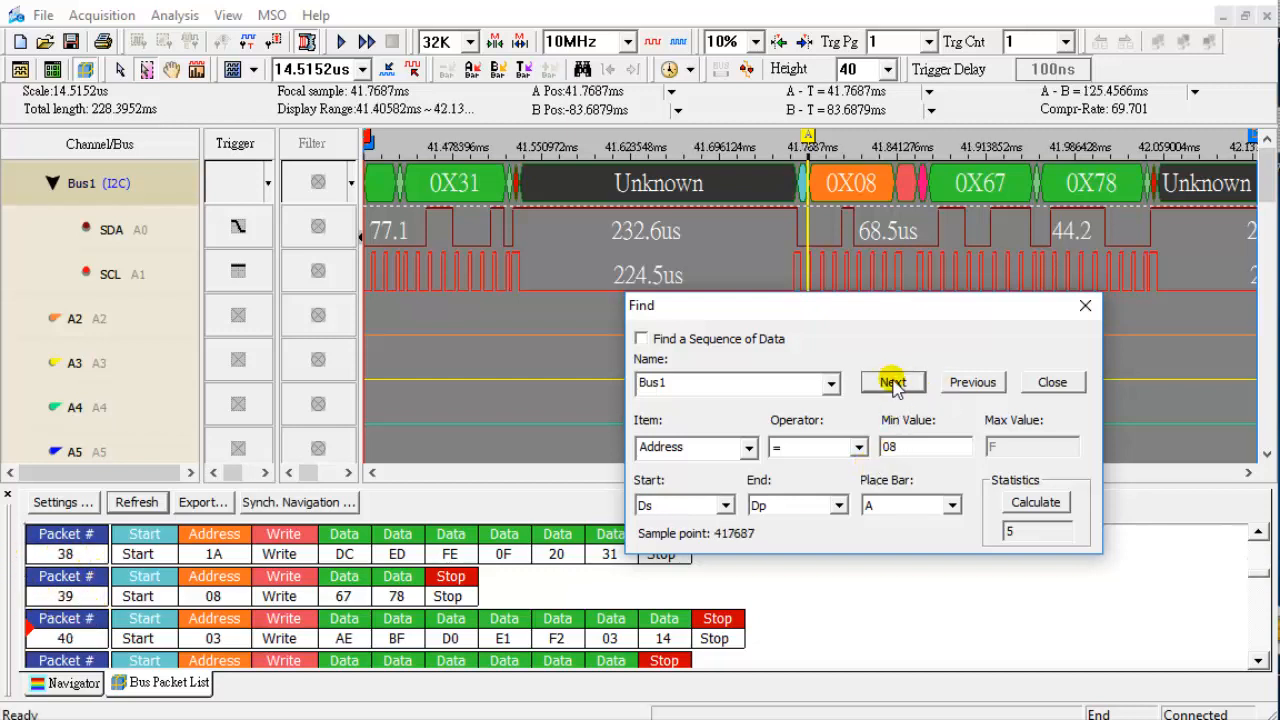
mouse_move(978, 248)
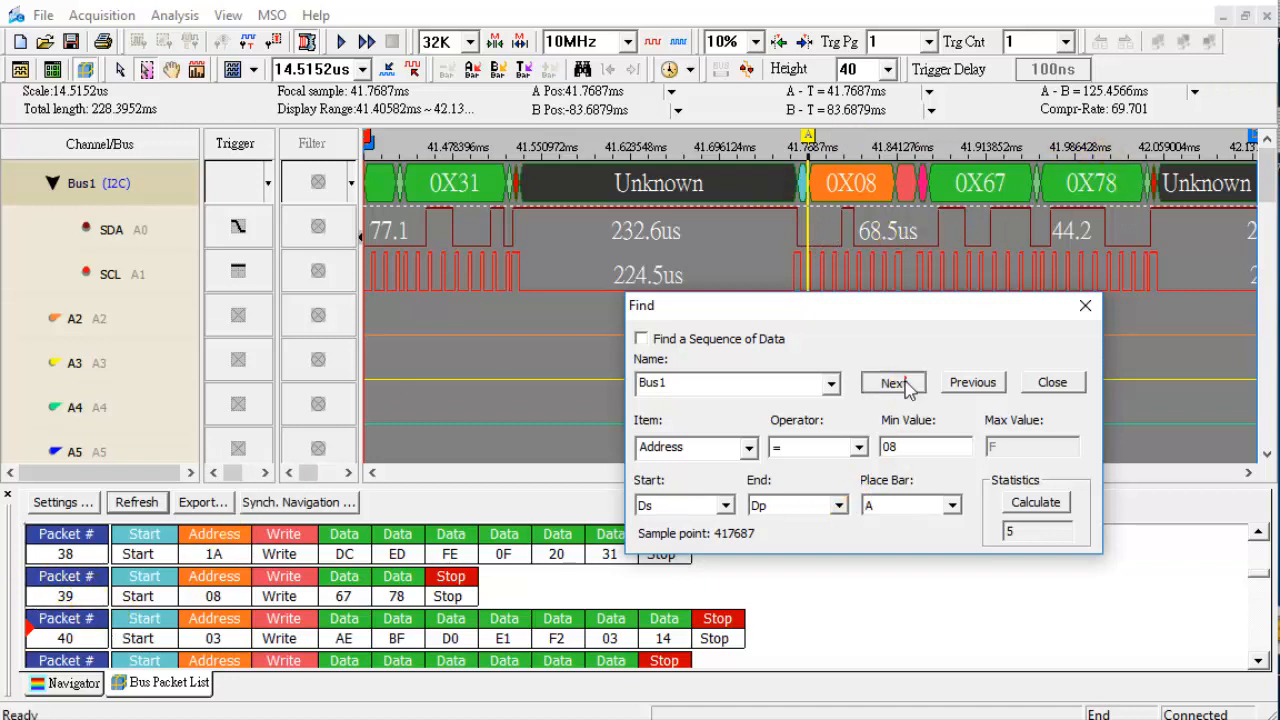
click(892, 382)
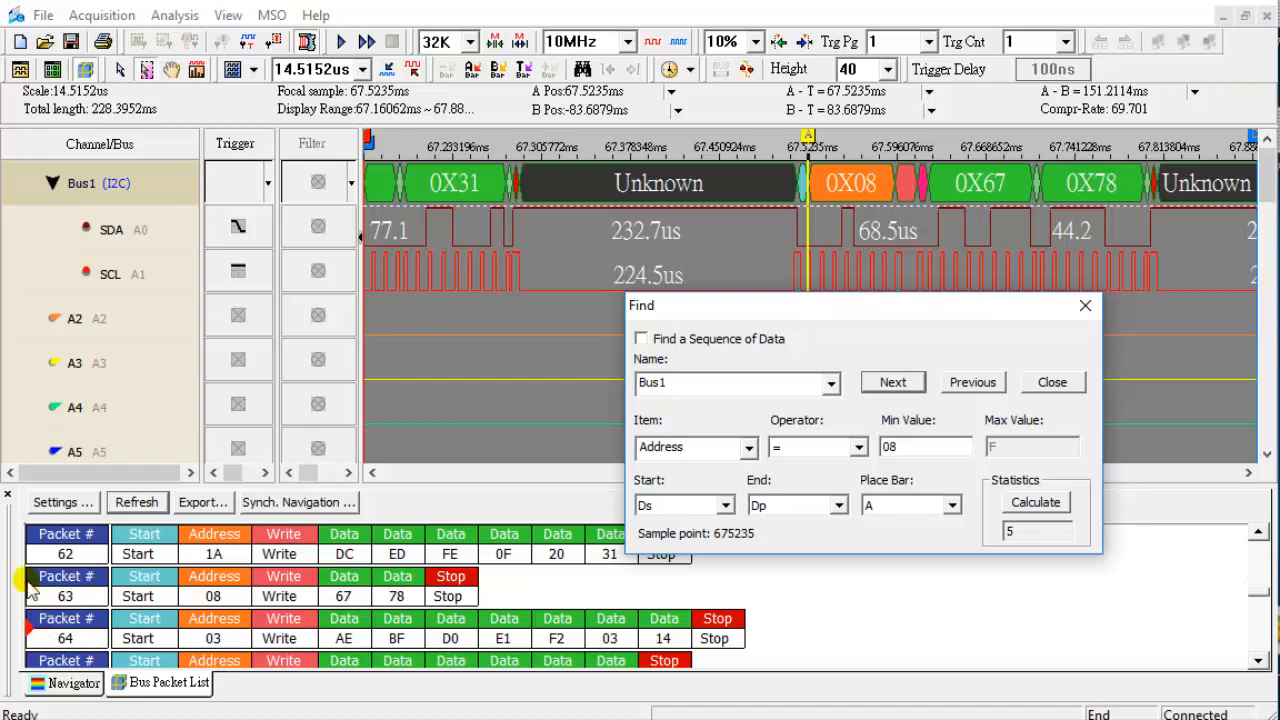
mouse_move(1026, 388)
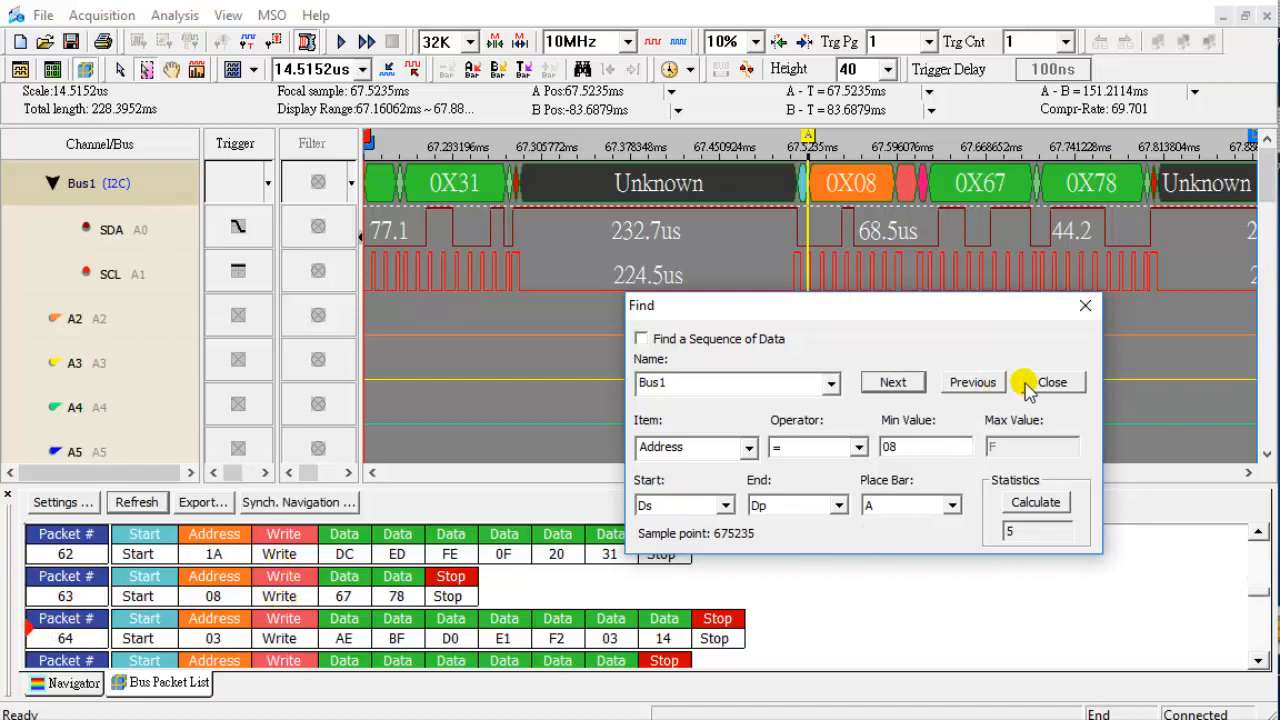
Export the packet list as a Text Files export named i2c_01.
click(1056, 380)
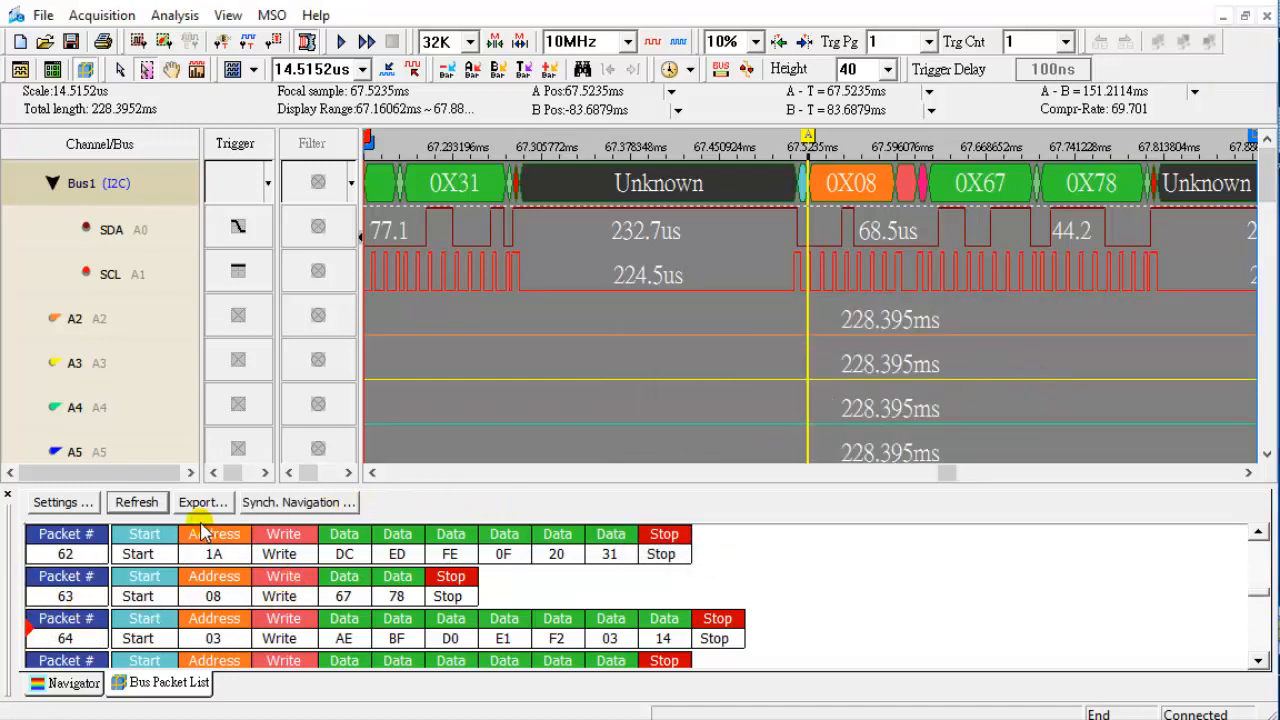
click(202, 502)
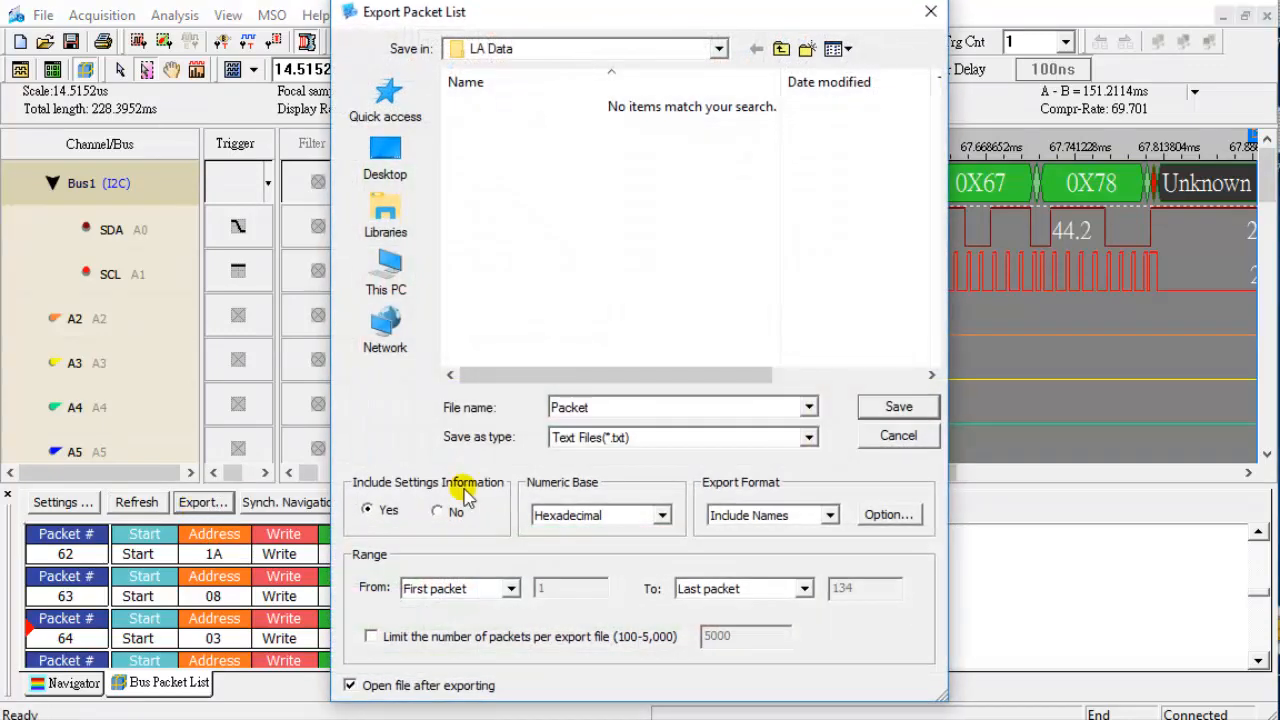
click(806, 436)
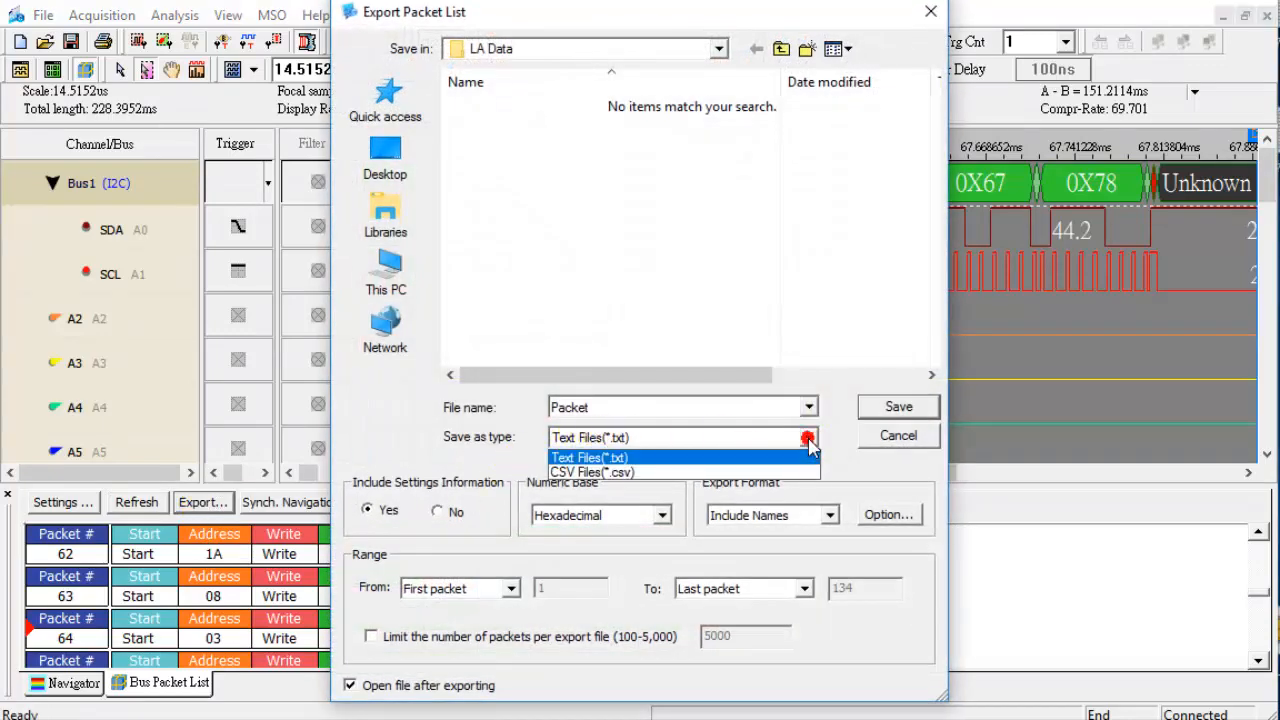
click(588, 456)
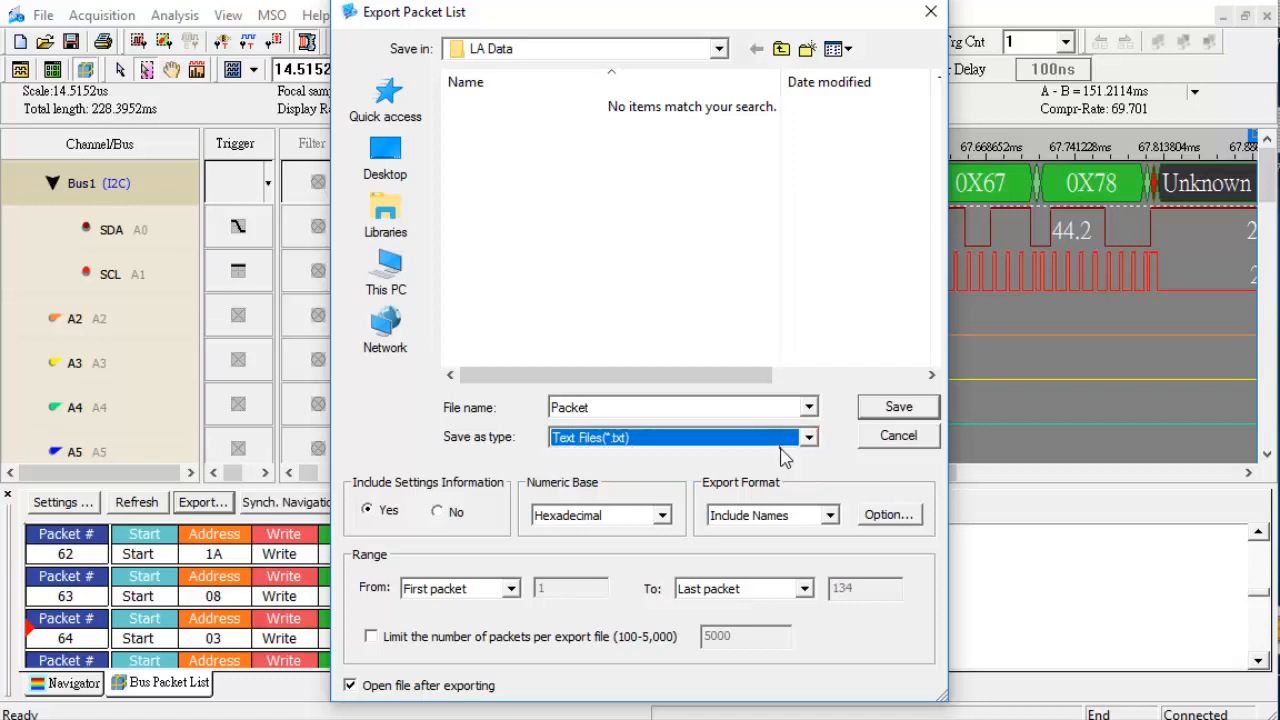
click(670, 408)
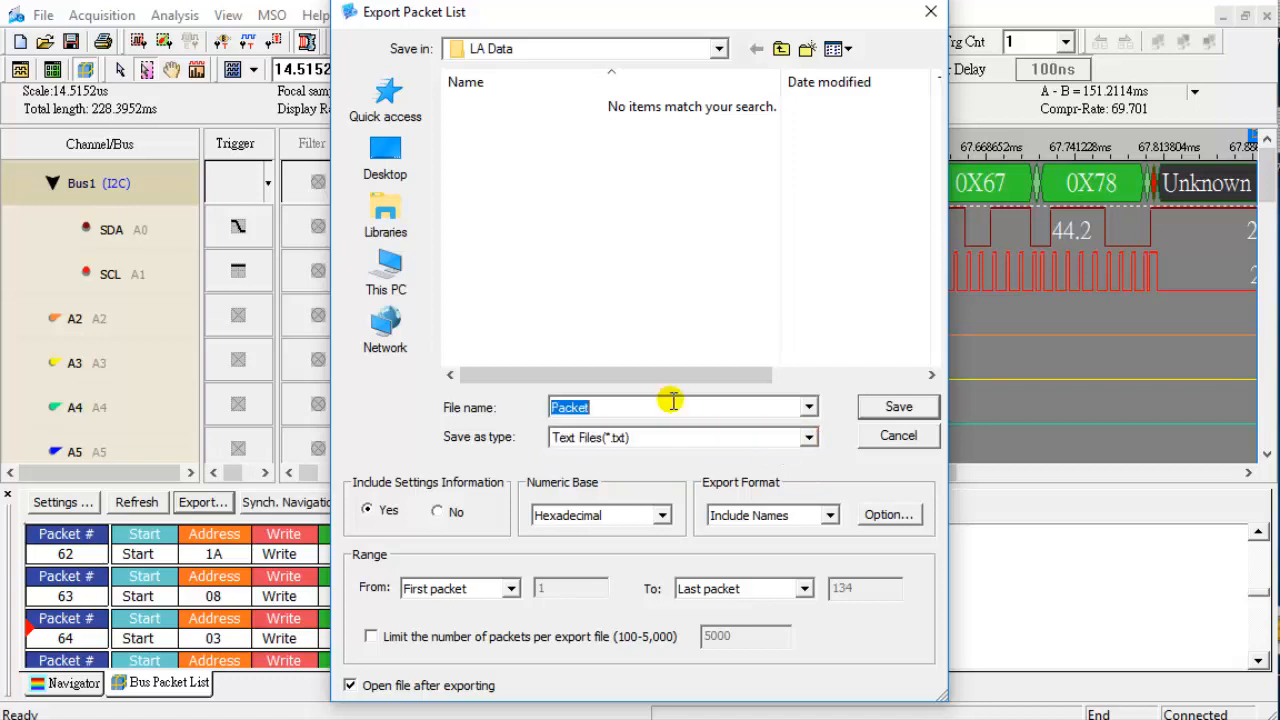
text(i2c_01)
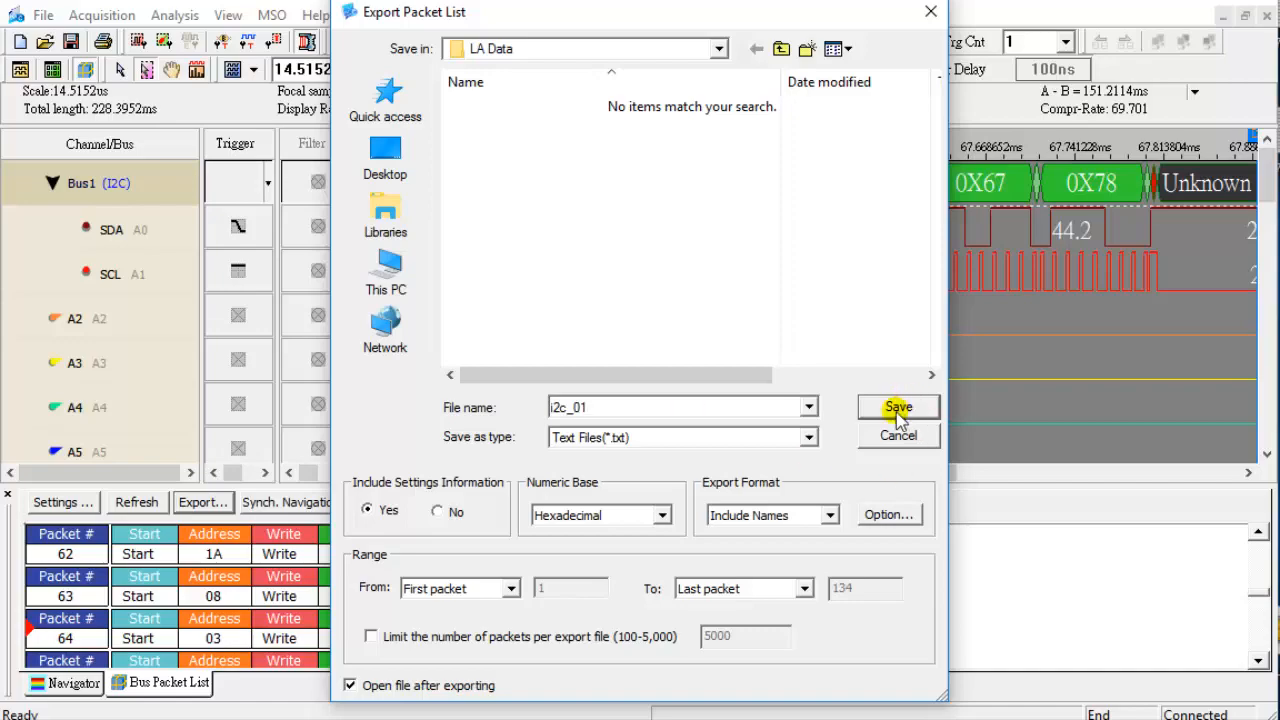
click(898, 406)
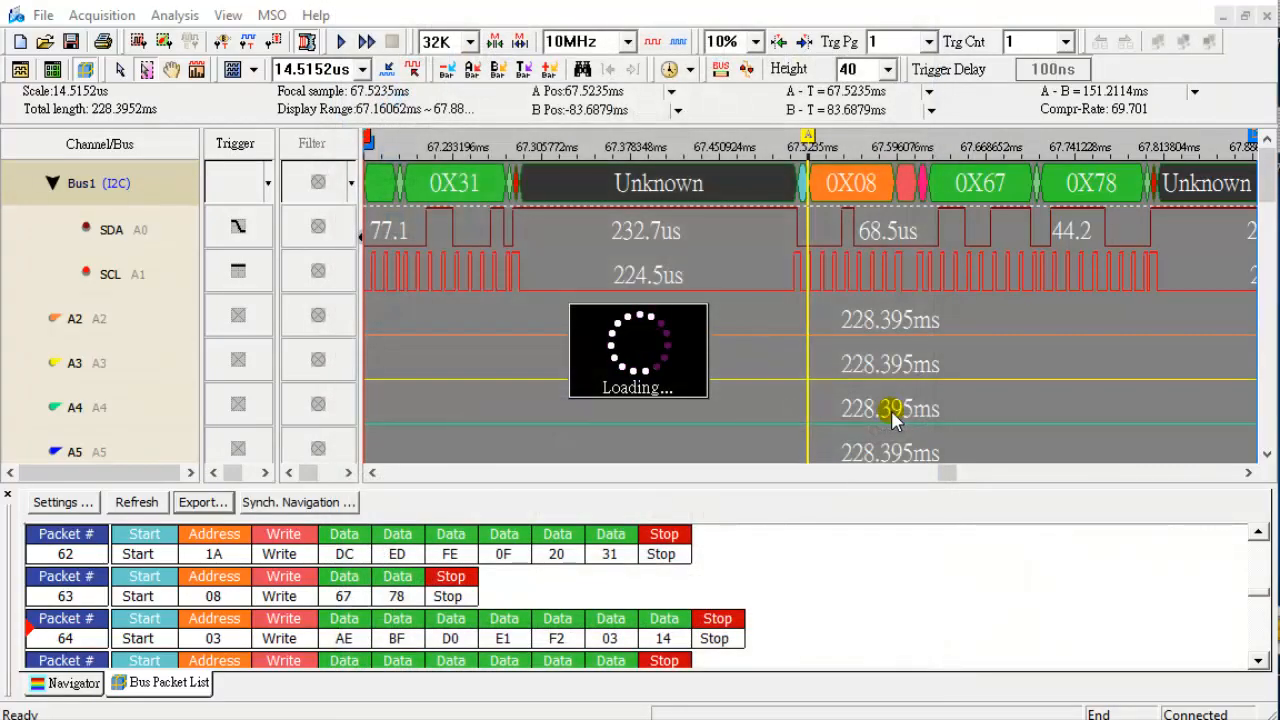
View i2c_01.txt in Notepad, scrolling to the hexadecimal packet rows with addresses and data bytes.
click(204, 502)
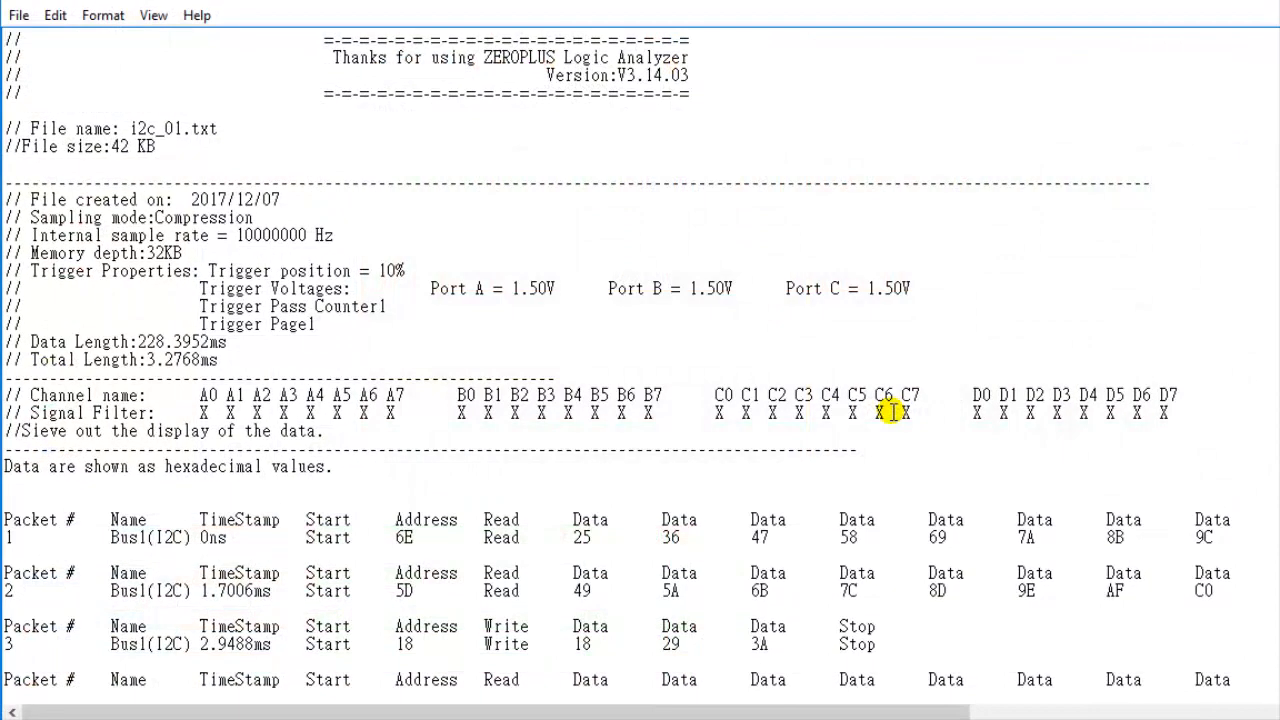
scroll(down, 3)
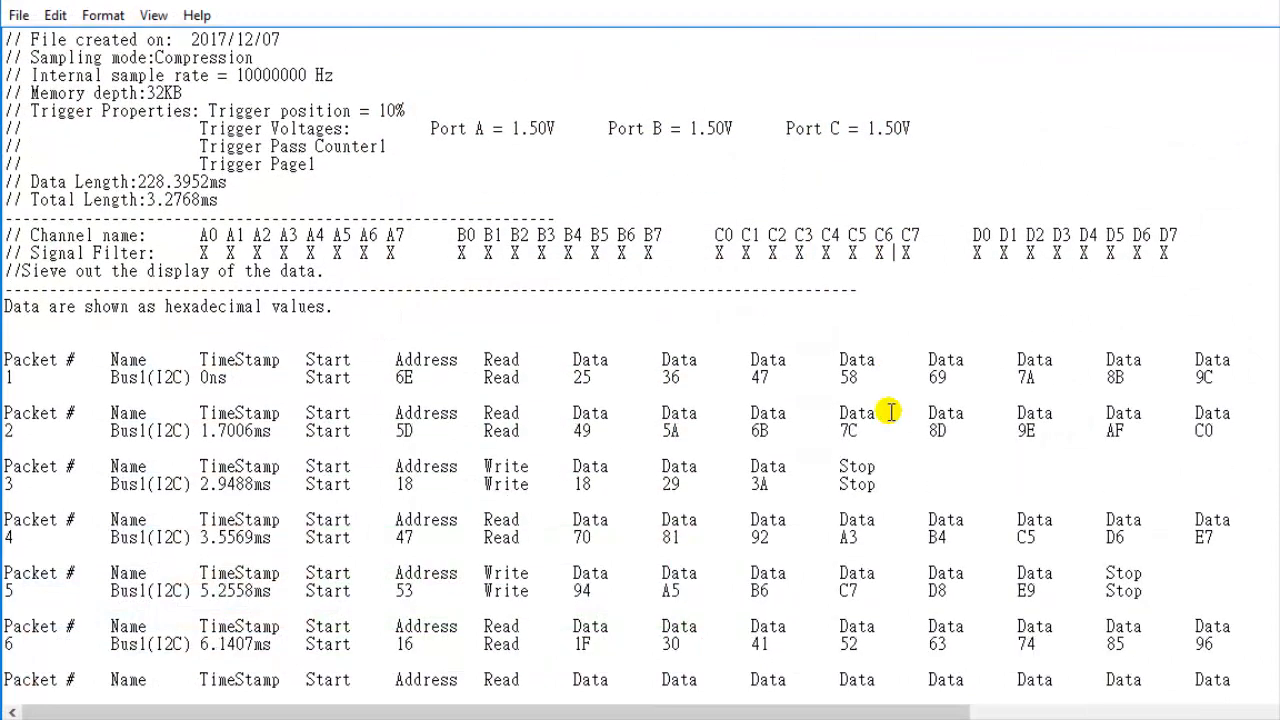
scroll(down, 3)
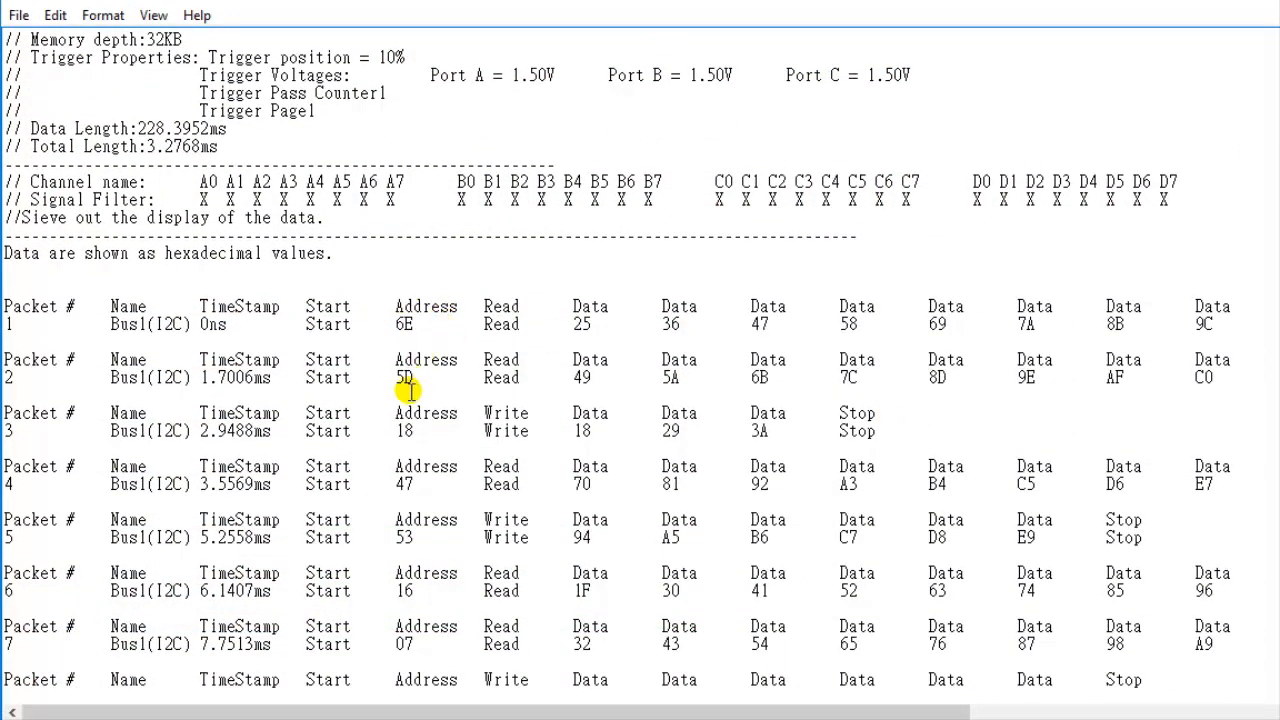
mouse_move(416, 396)
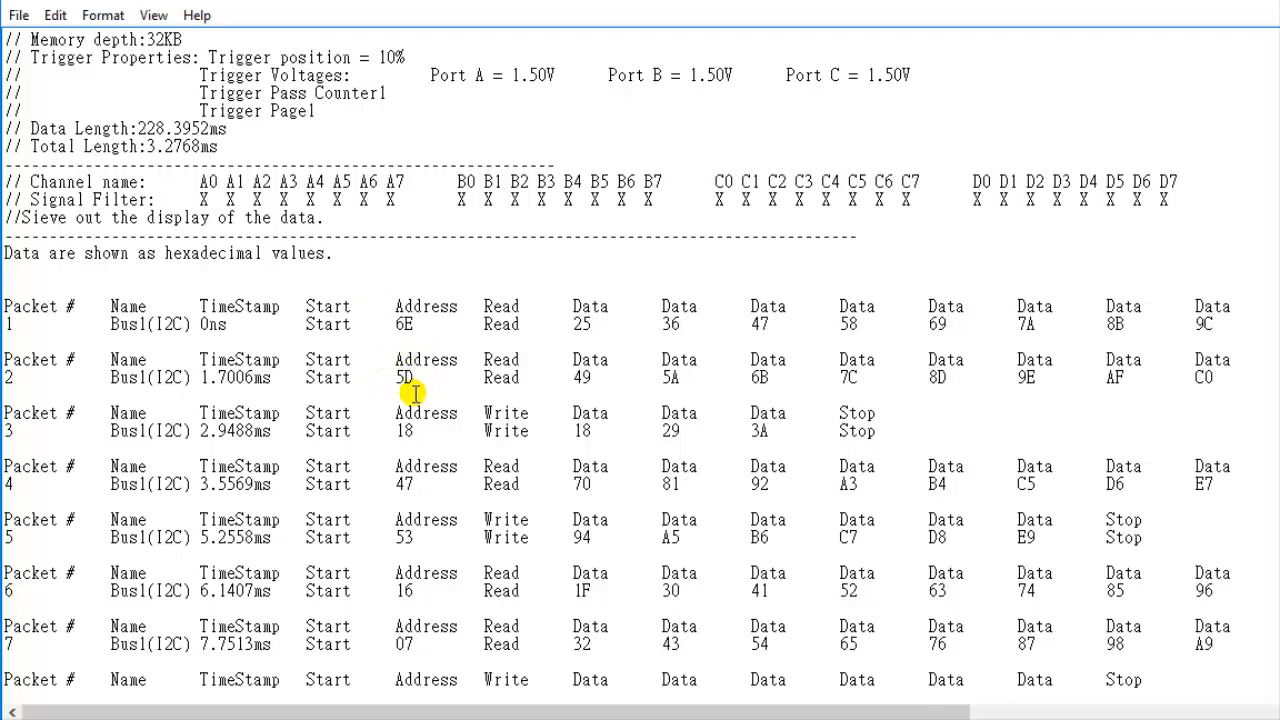
mouse_move(440, 482)
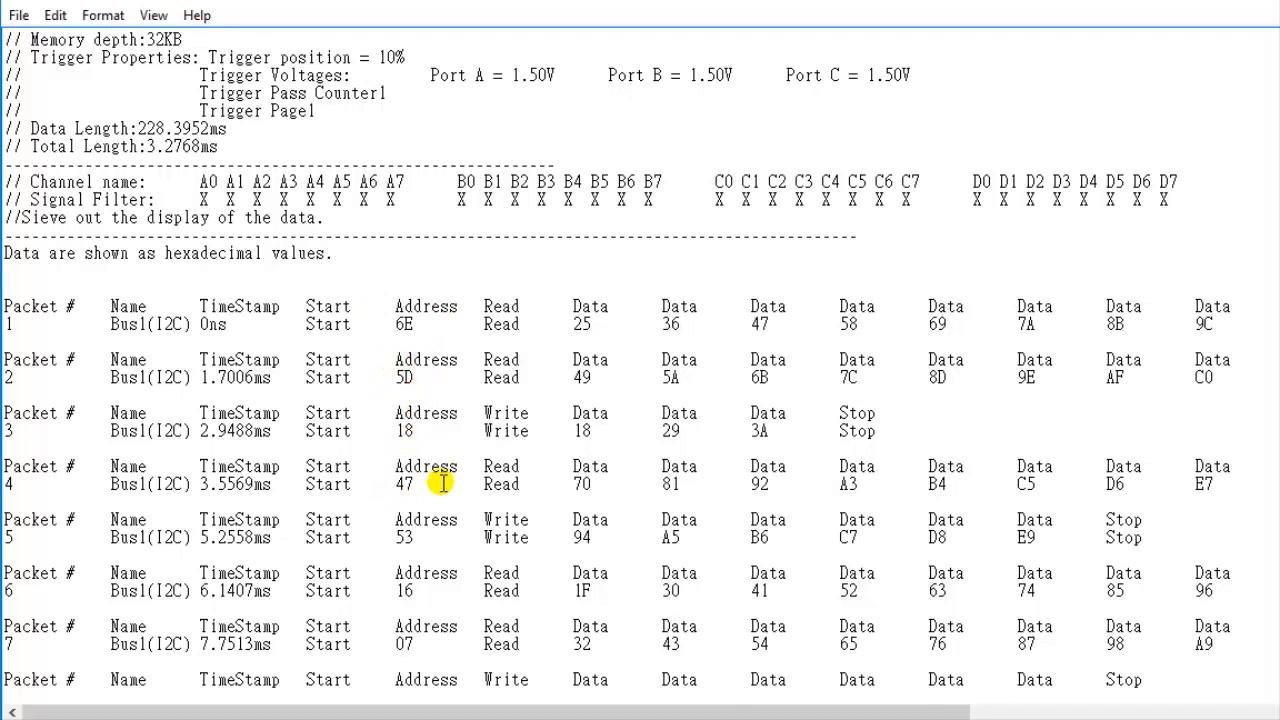